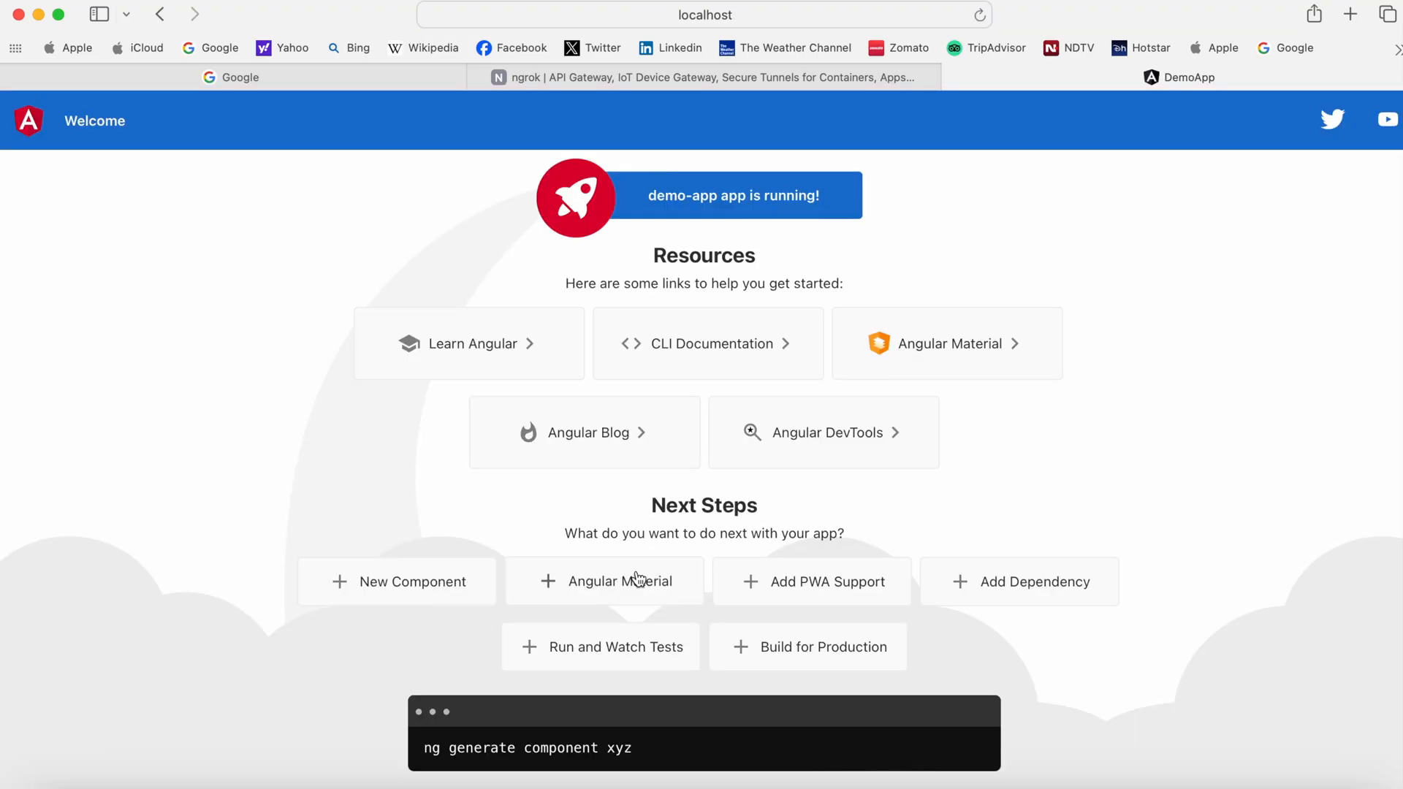
pyautogui.moveTo(780, 185)
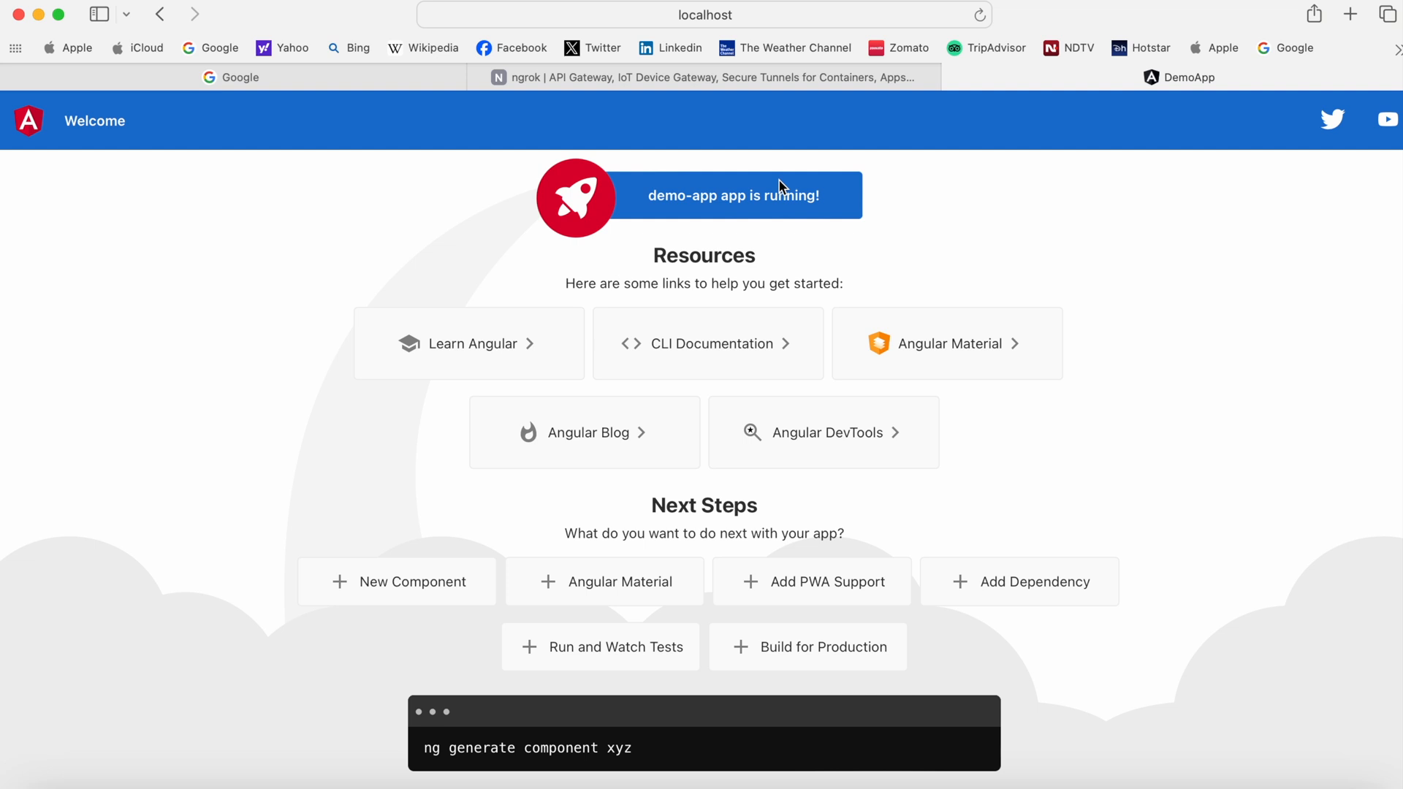
pyautogui.moveTo(473, 283)
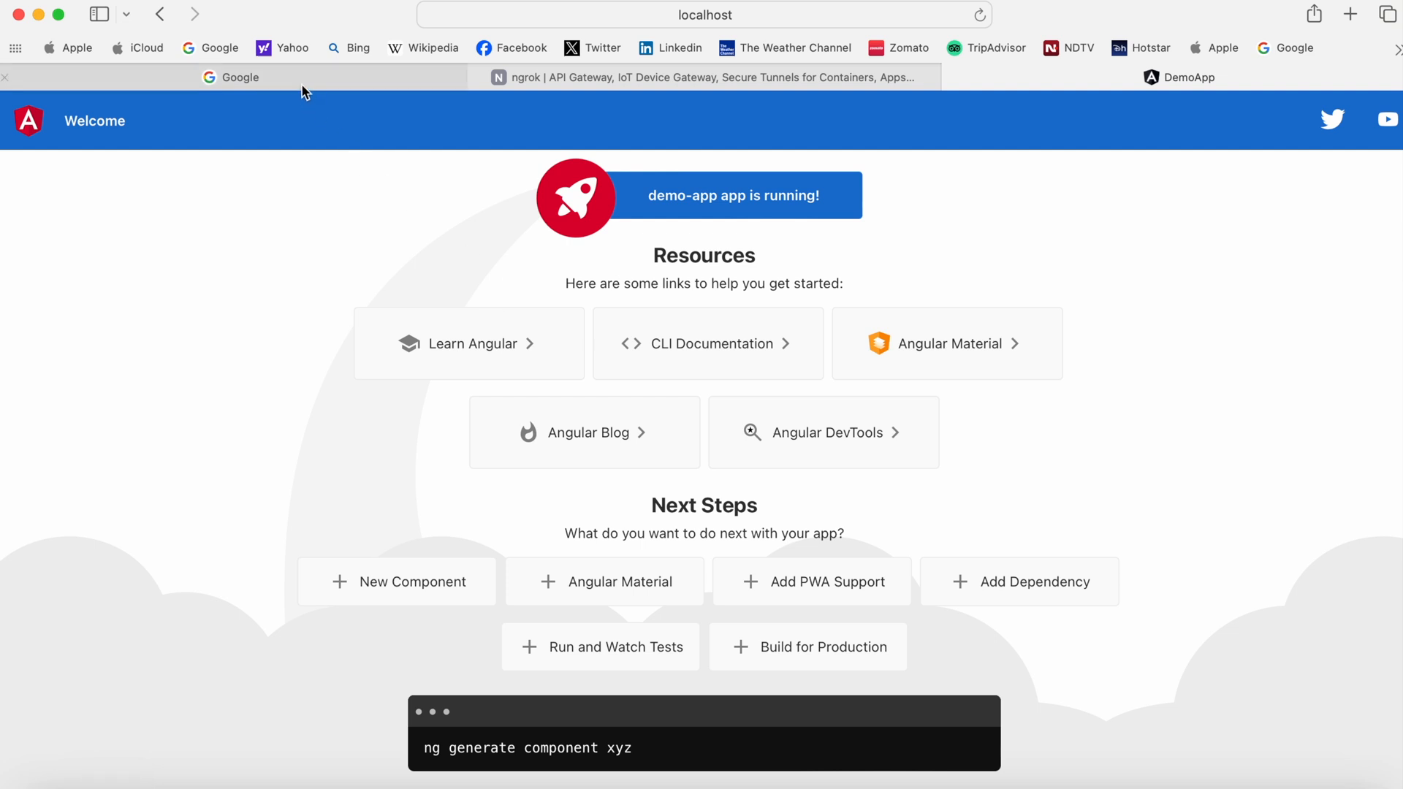
# Step: Search Google for 'ngrok' using the suggested query
pyautogui.click(231, 76)
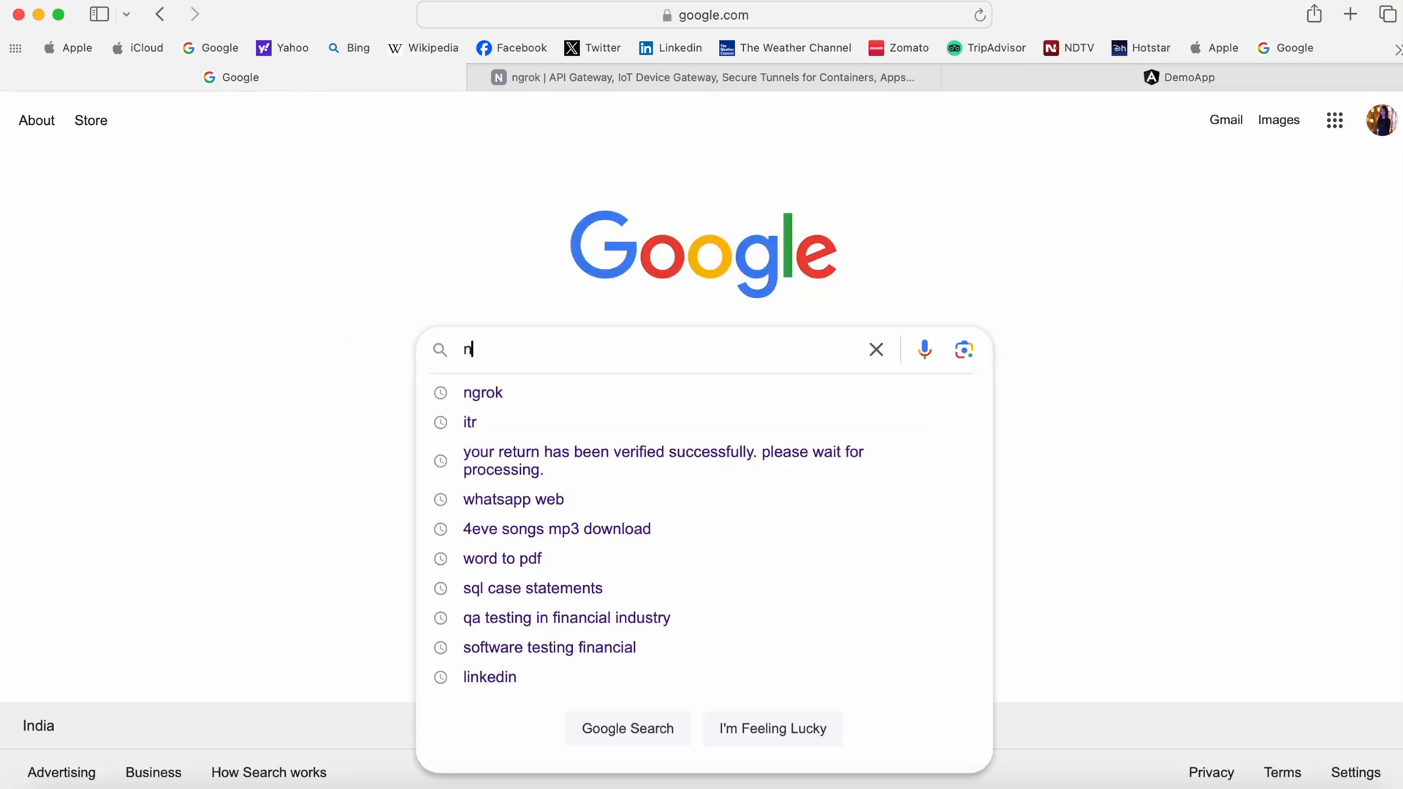
pyautogui.click(482, 393)
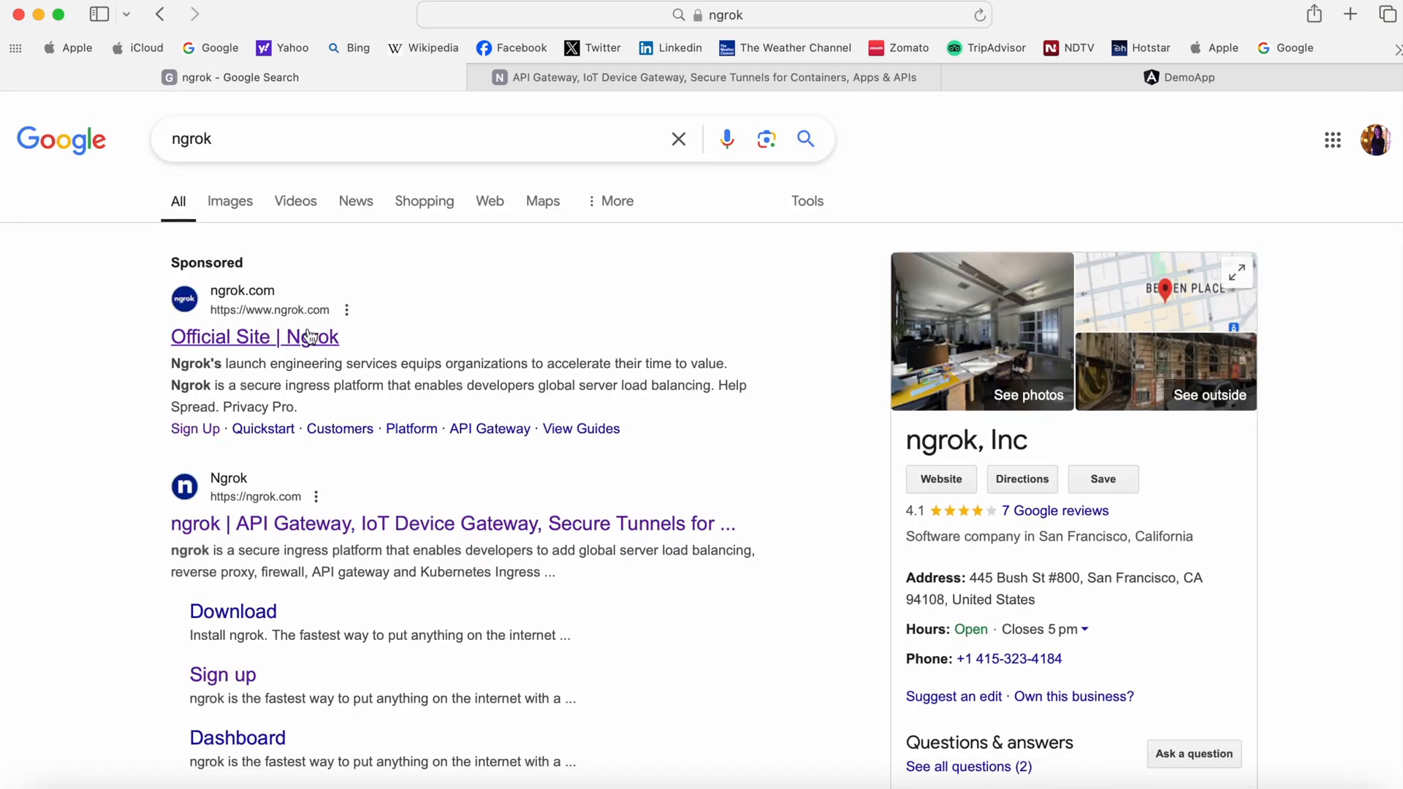
pyautogui.moveTo(339, 527)
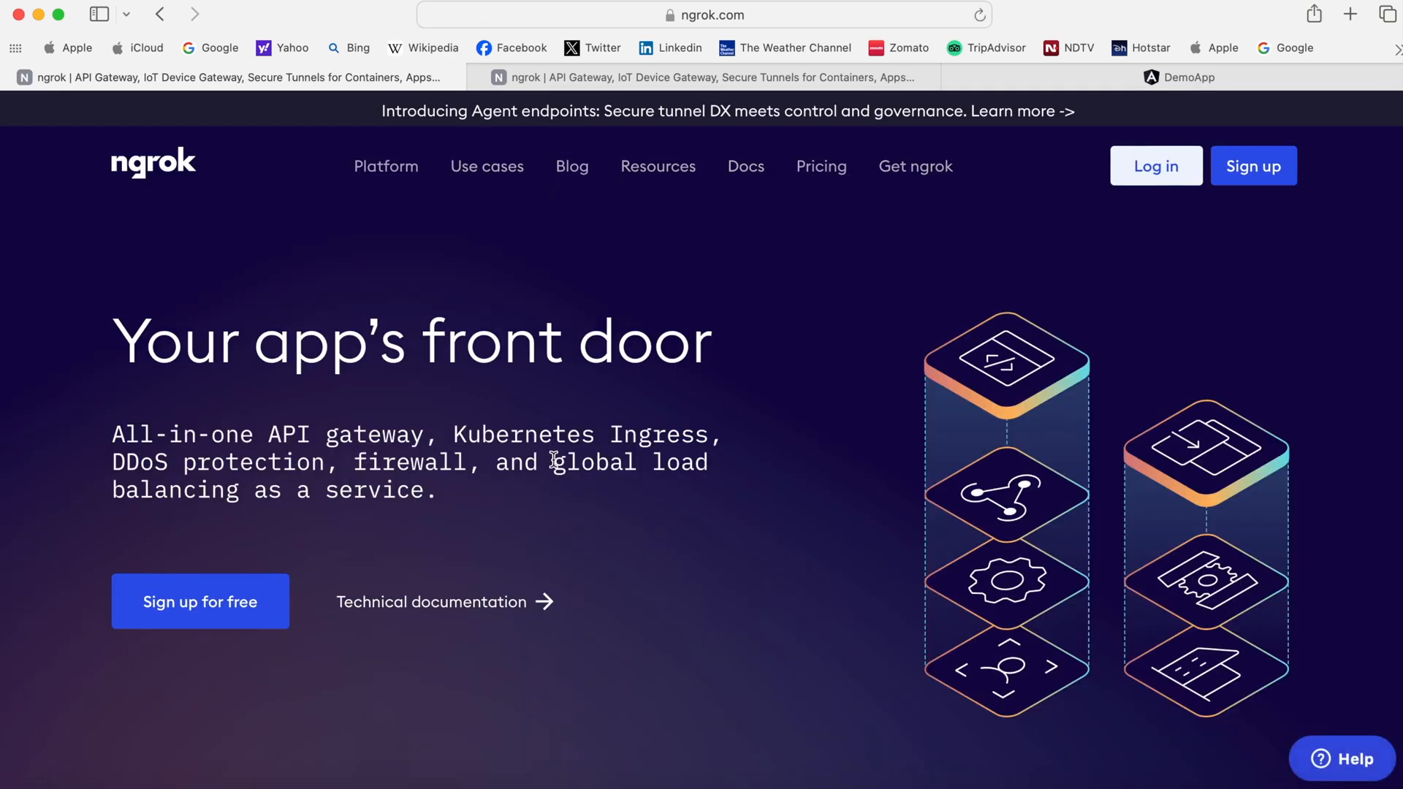
pyautogui.moveTo(1147, 170)
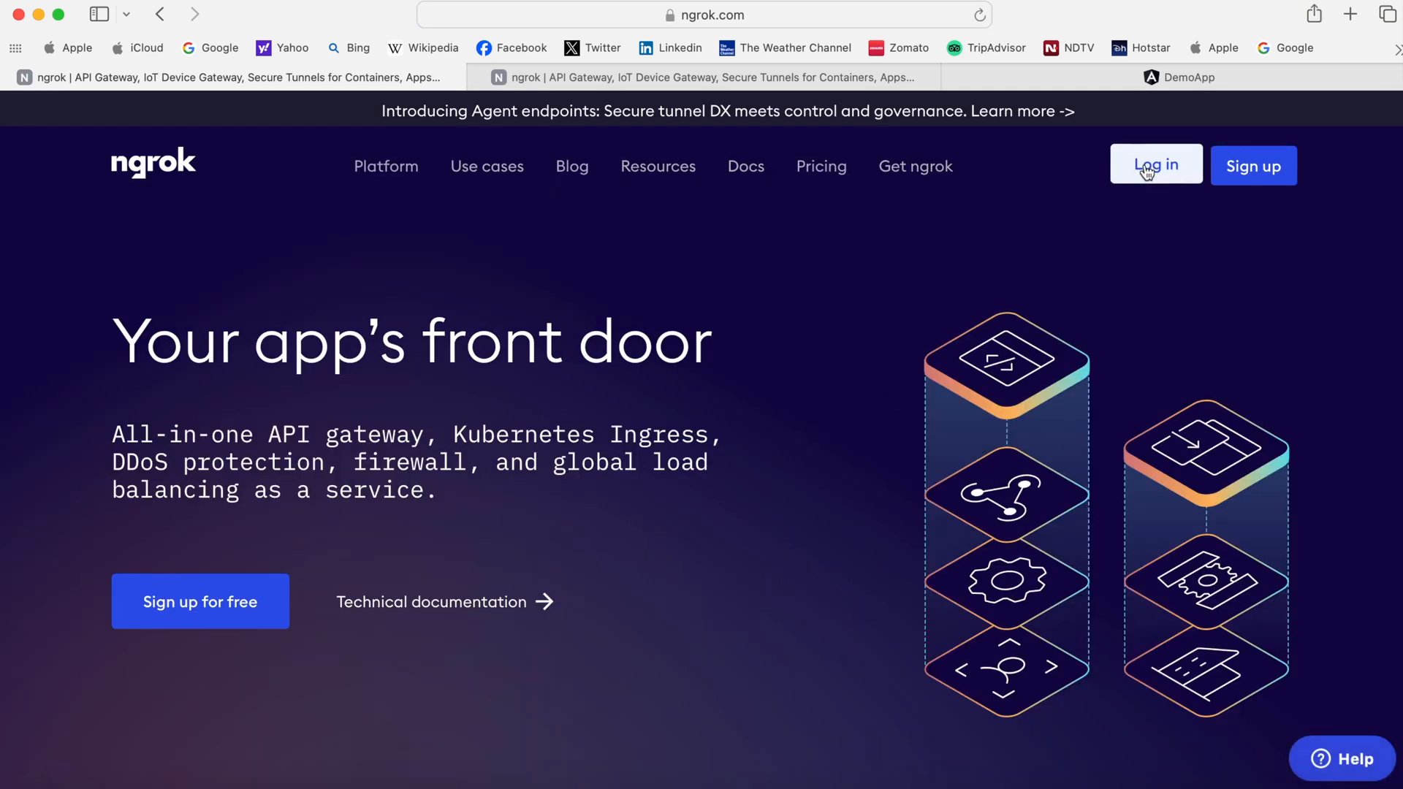
pyautogui.moveTo(1244, 178)
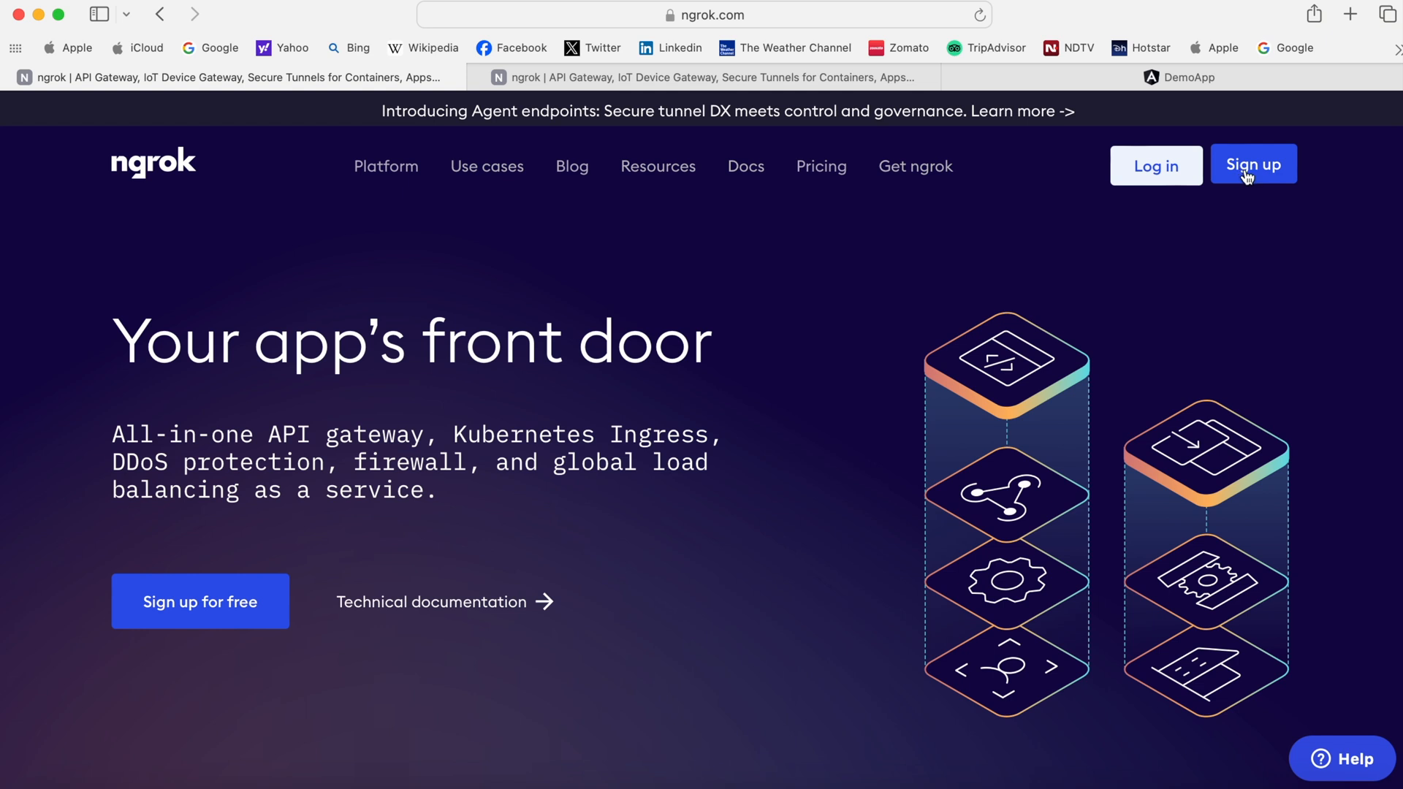
# Step: Sign up for an ngrok account from ngrok.com
pyautogui.click(1254, 164)
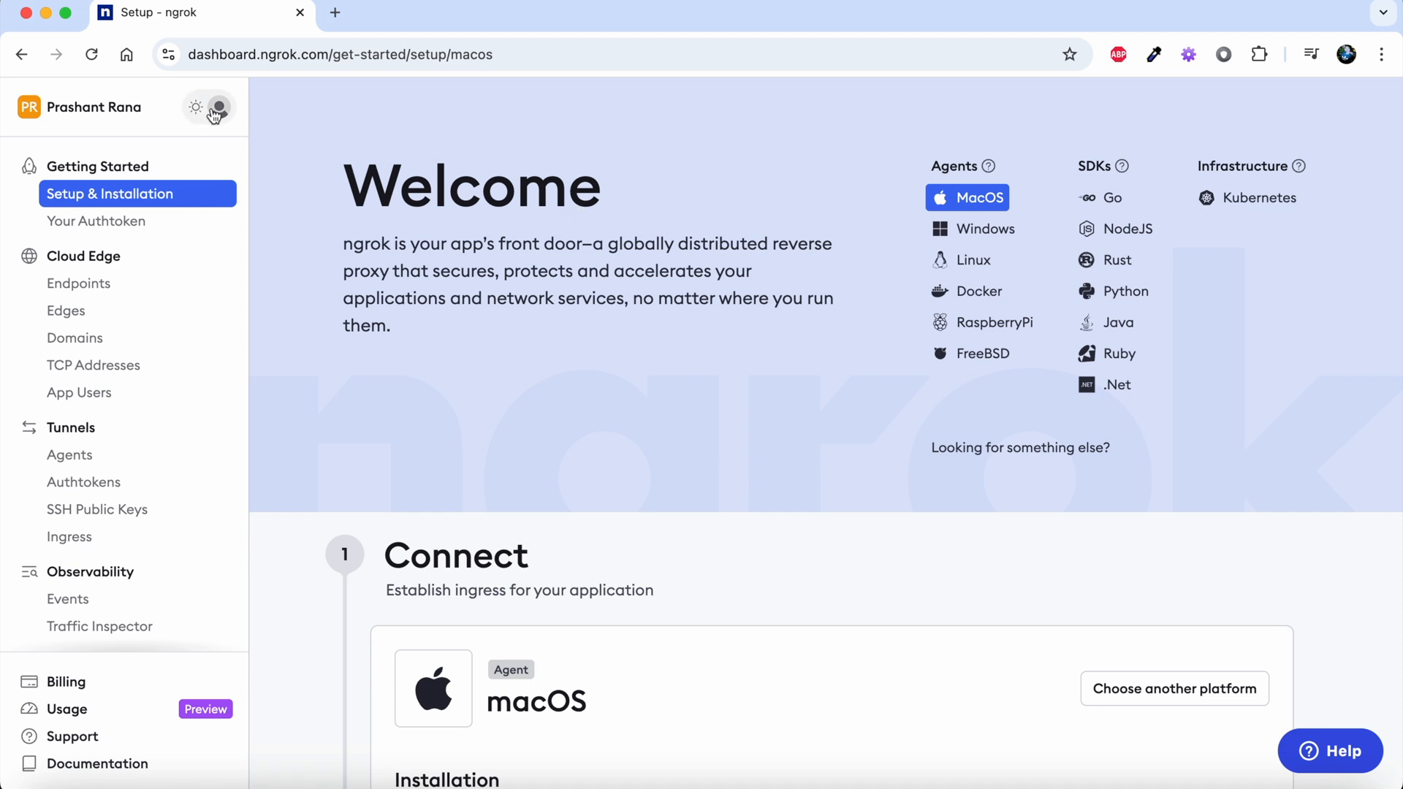
pyautogui.moveTo(346, 241)
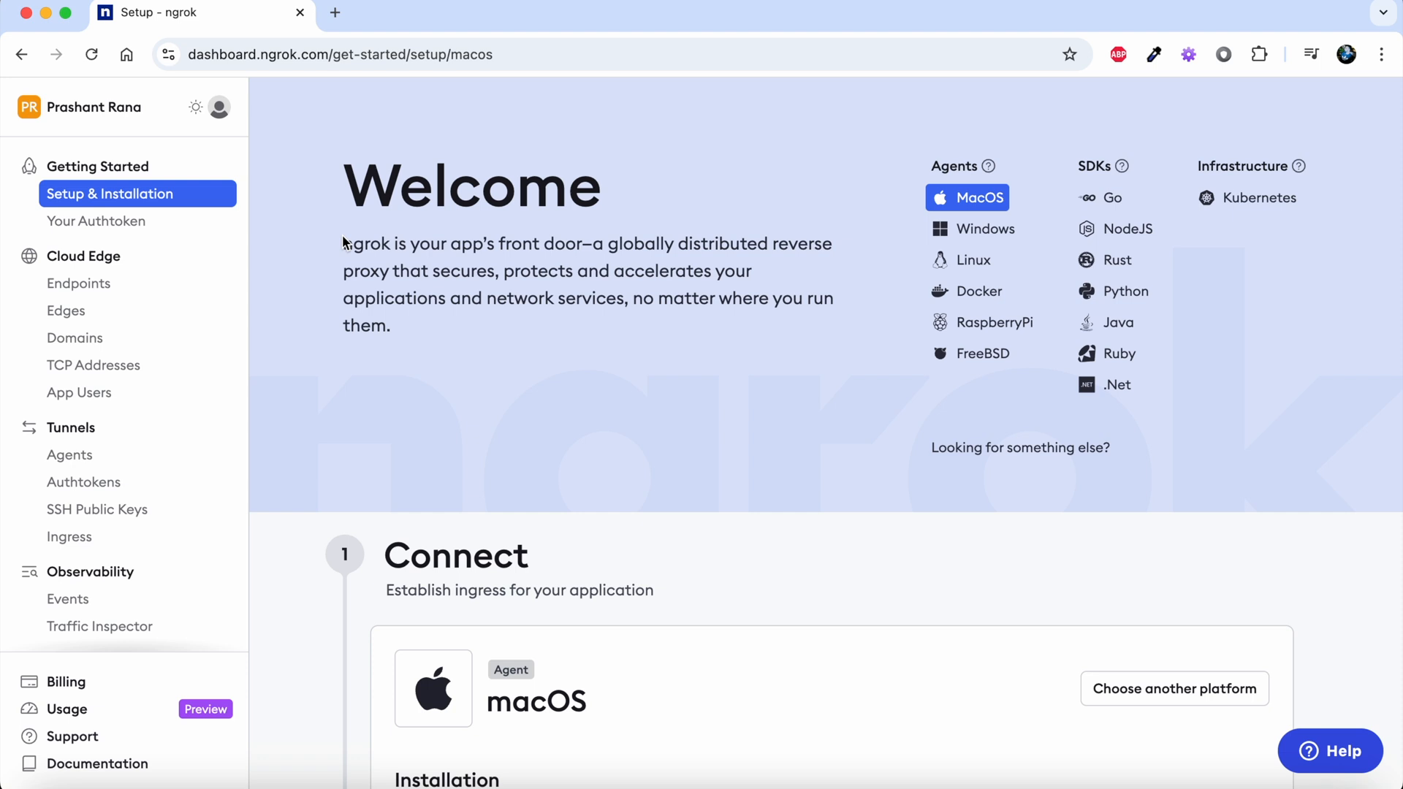
# Step: Scroll to the Connect section with the Homebrew install and authtoken commands
pyautogui.scroll(-3)
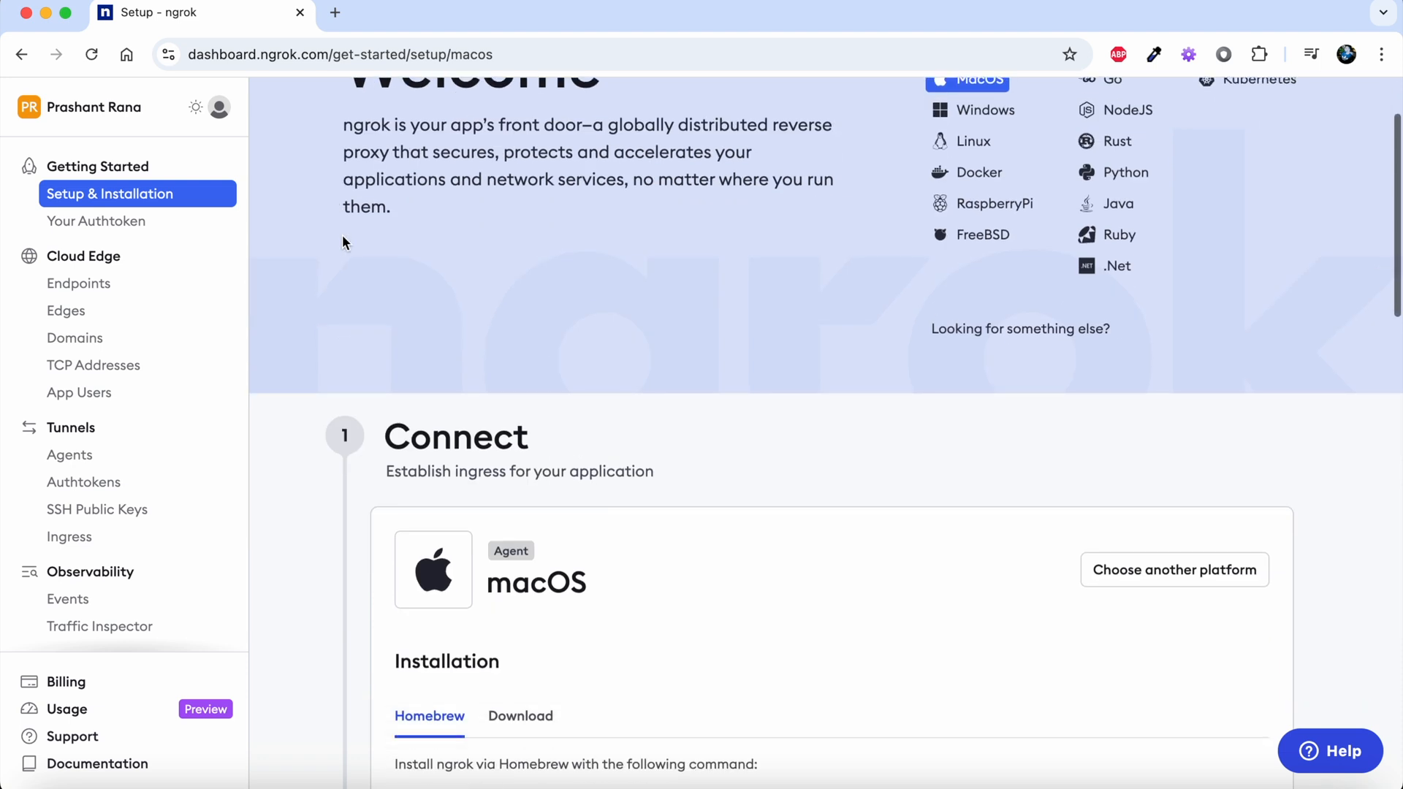
pyautogui.scroll(3)
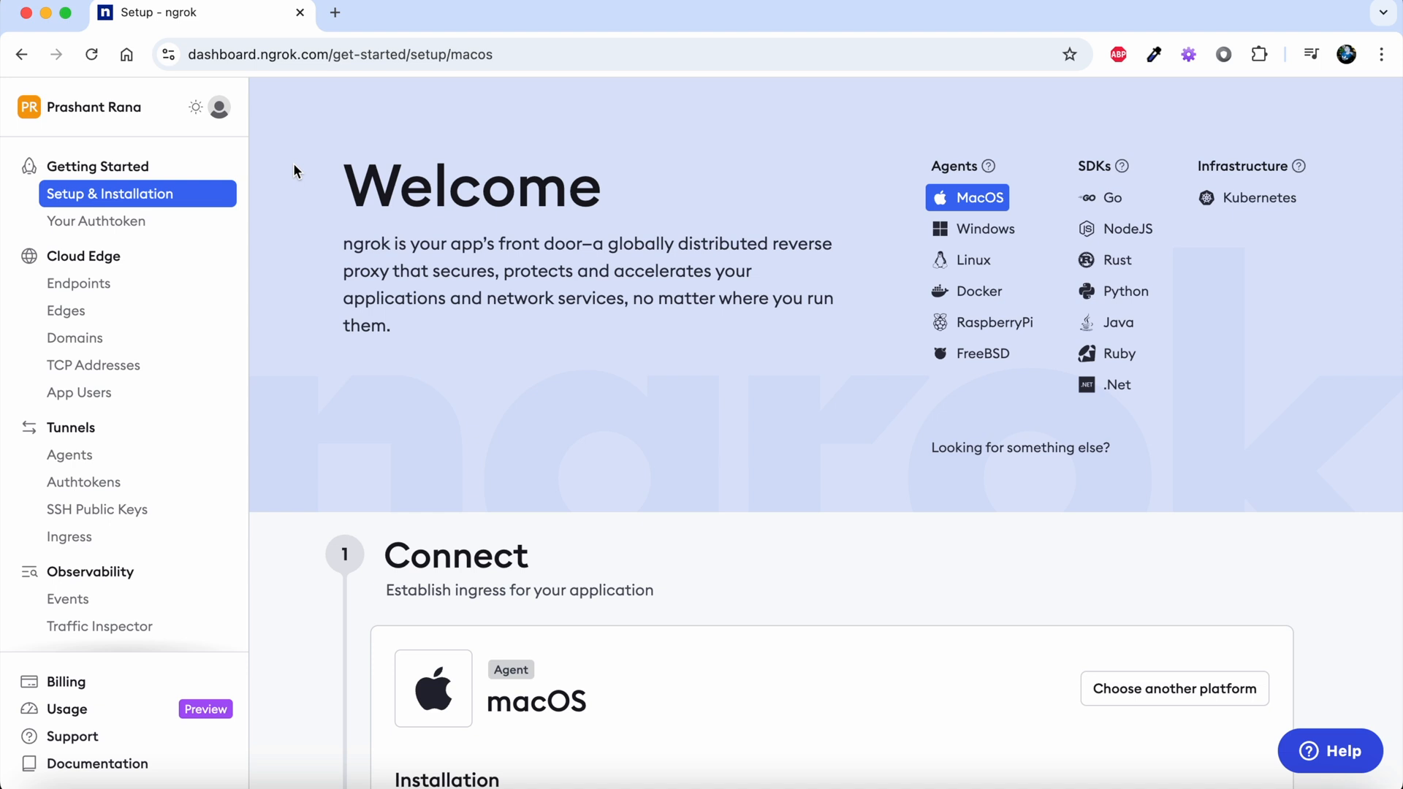
pyautogui.moveTo(757, 359)
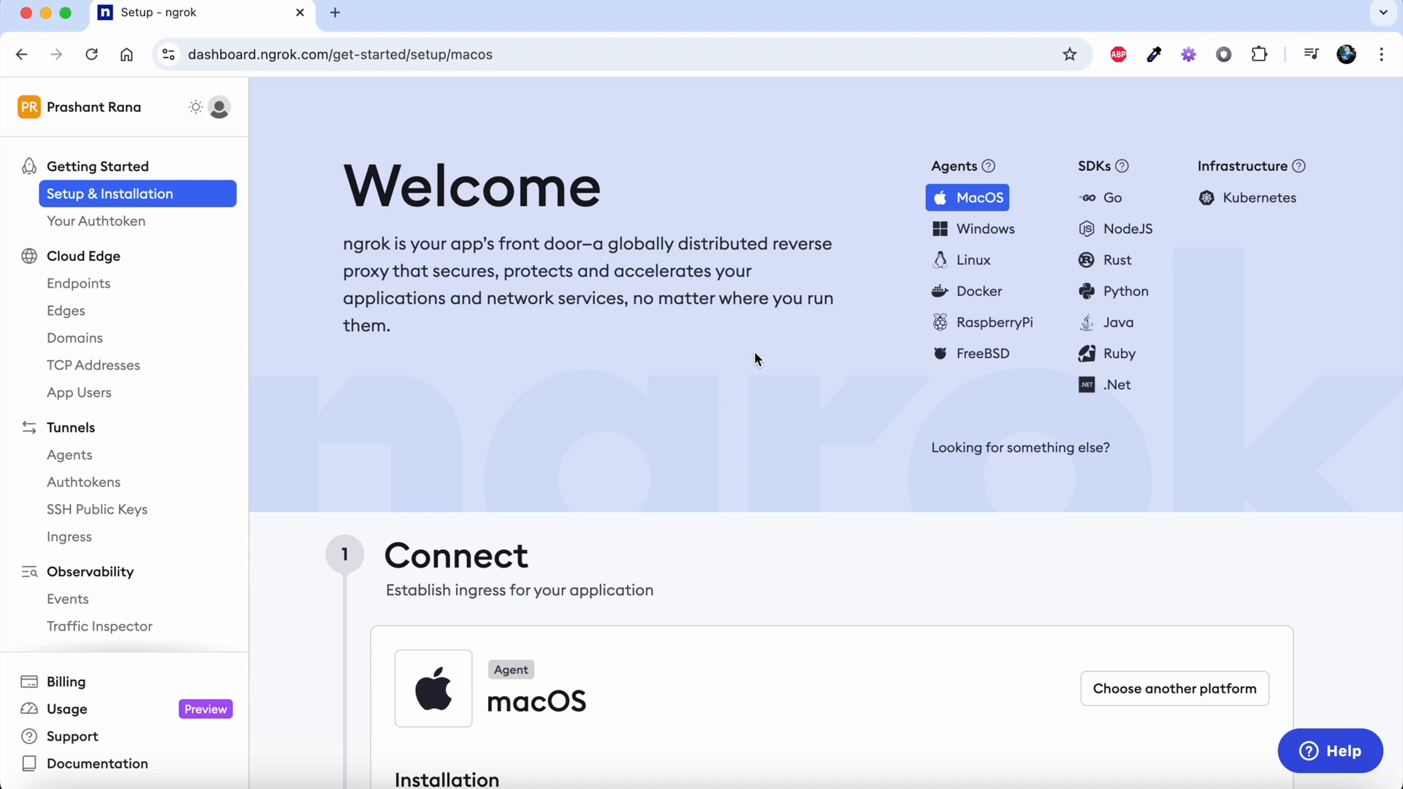
pyautogui.scroll(-3)
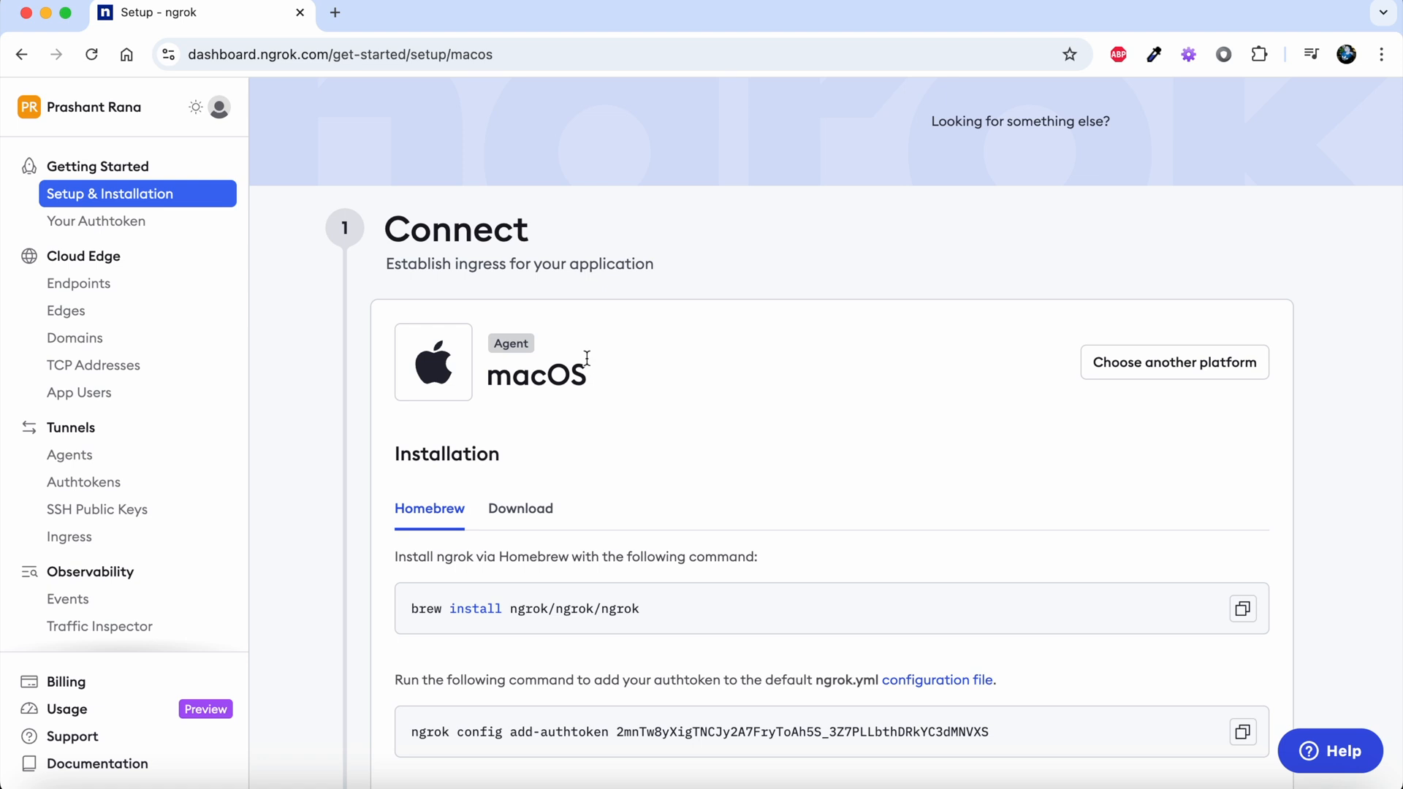
pyautogui.scroll(-3)
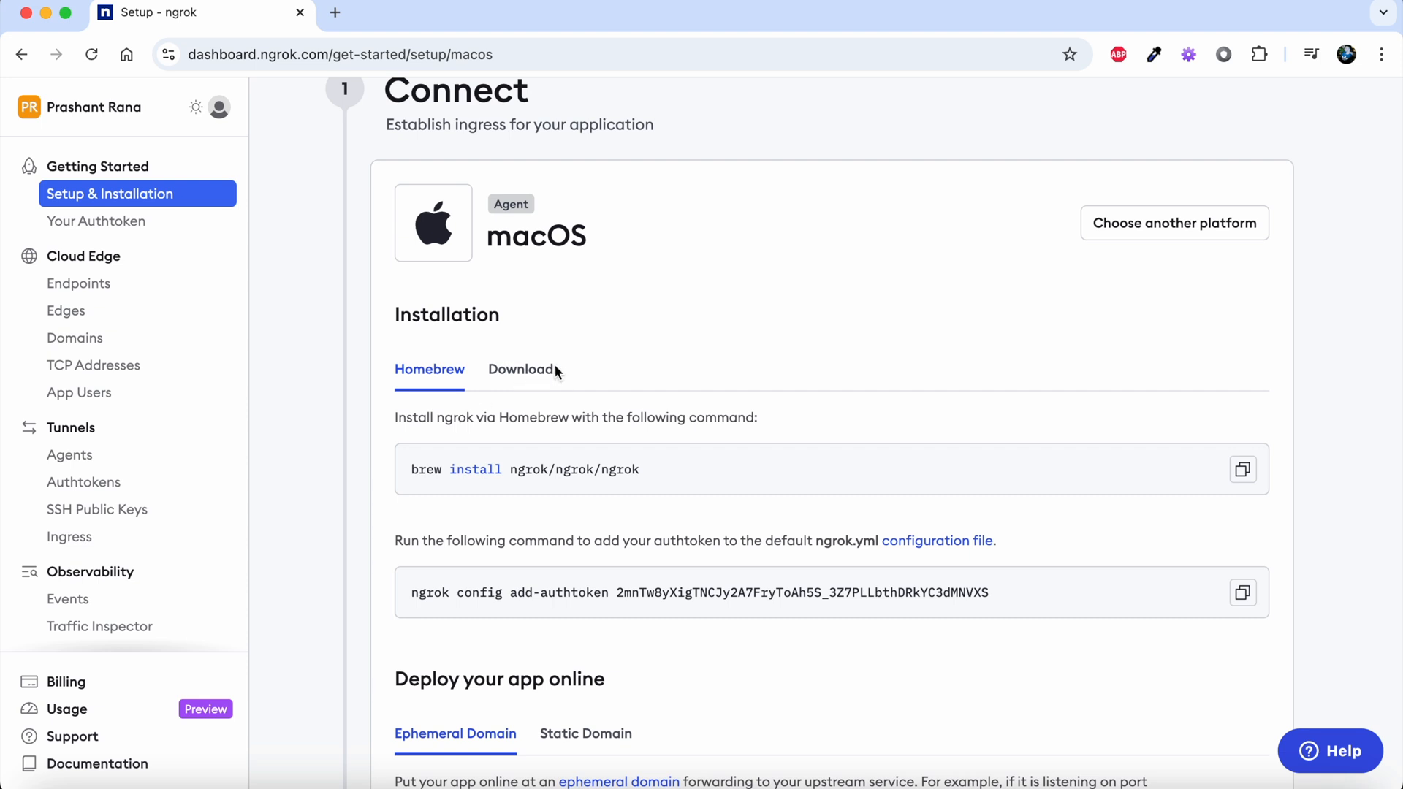
# Step: Switch macOS installation to Download and read the unzip and authtoken commands
pyautogui.click(520, 369)
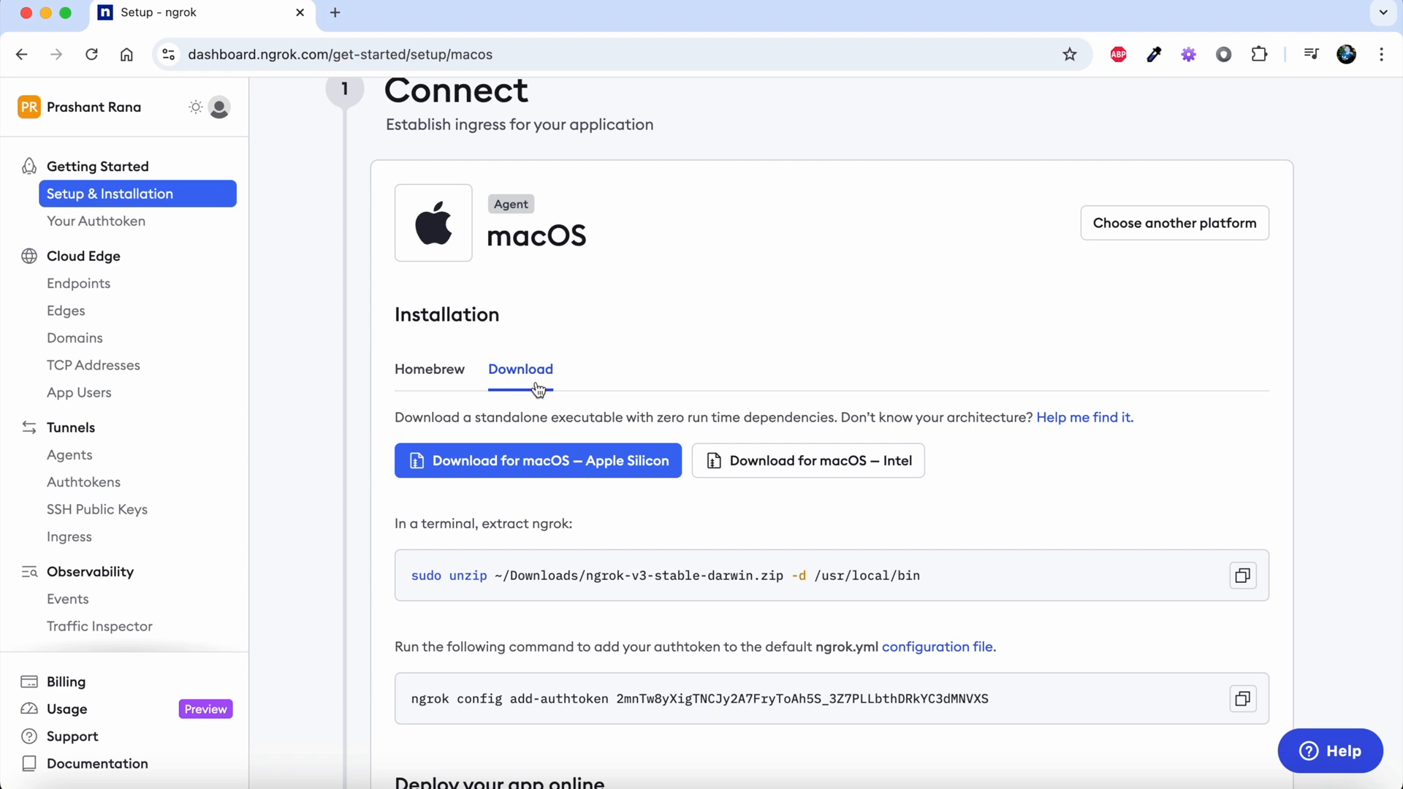
pyautogui.moveTo(375, 440)
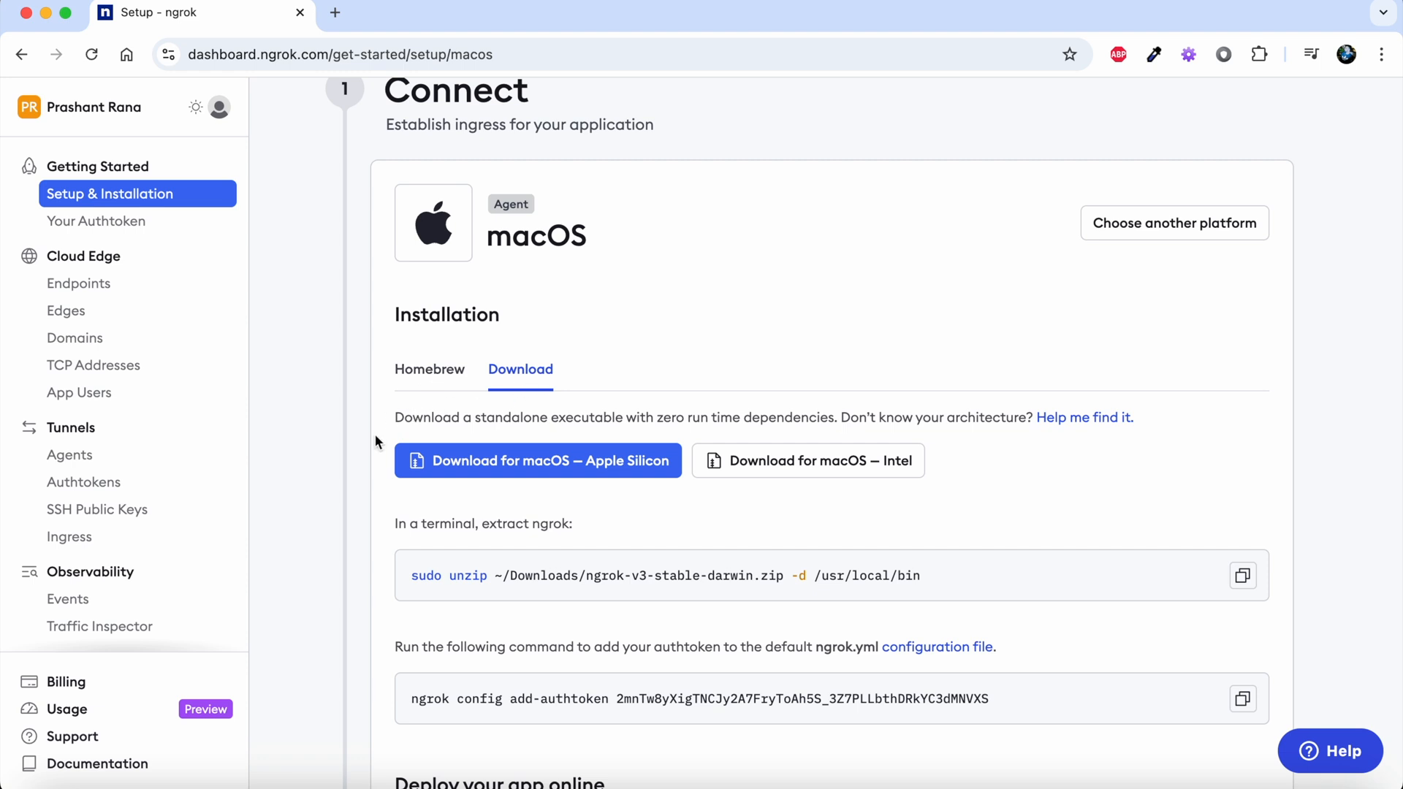
pyautogui.moveTo(447, 497)
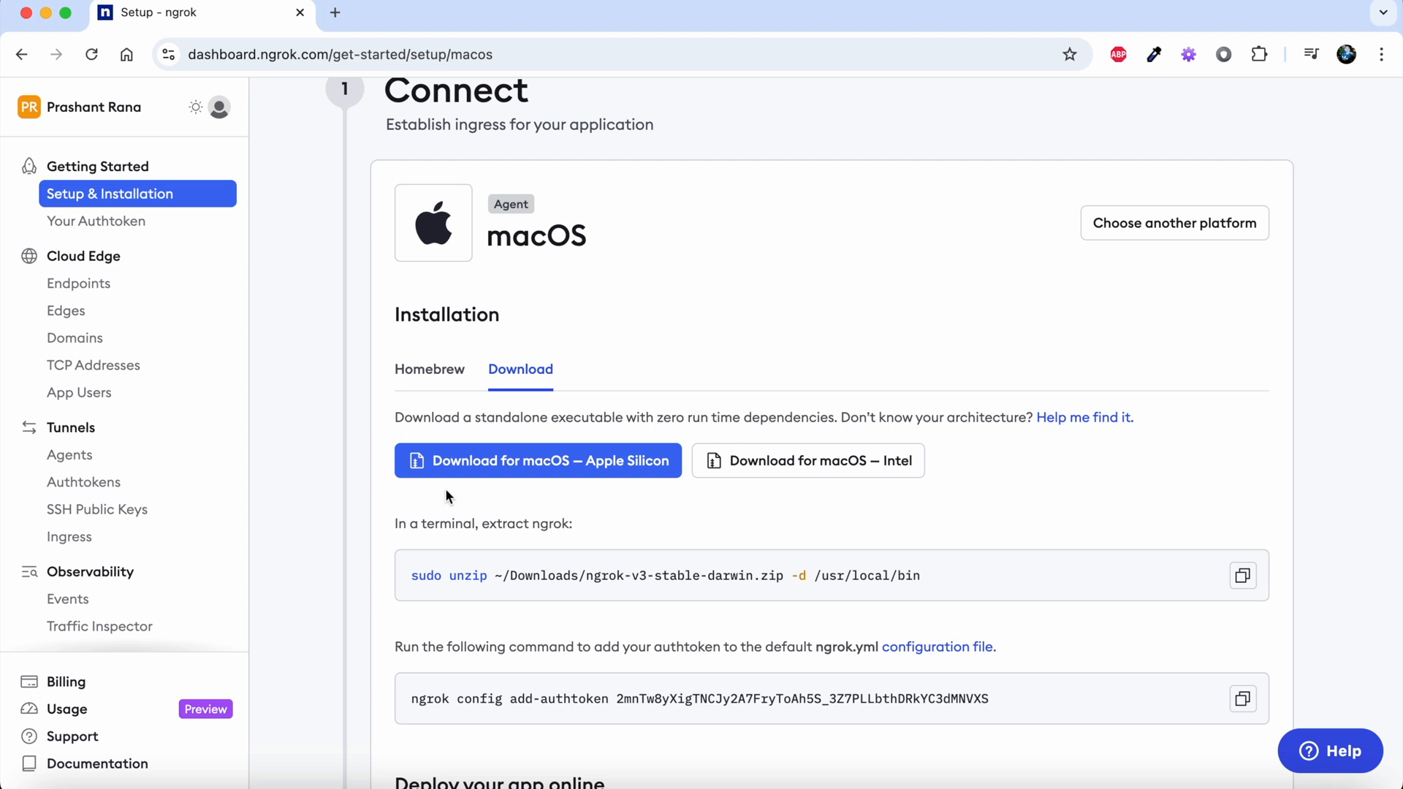
pyautogui.moveTo(463, 497)
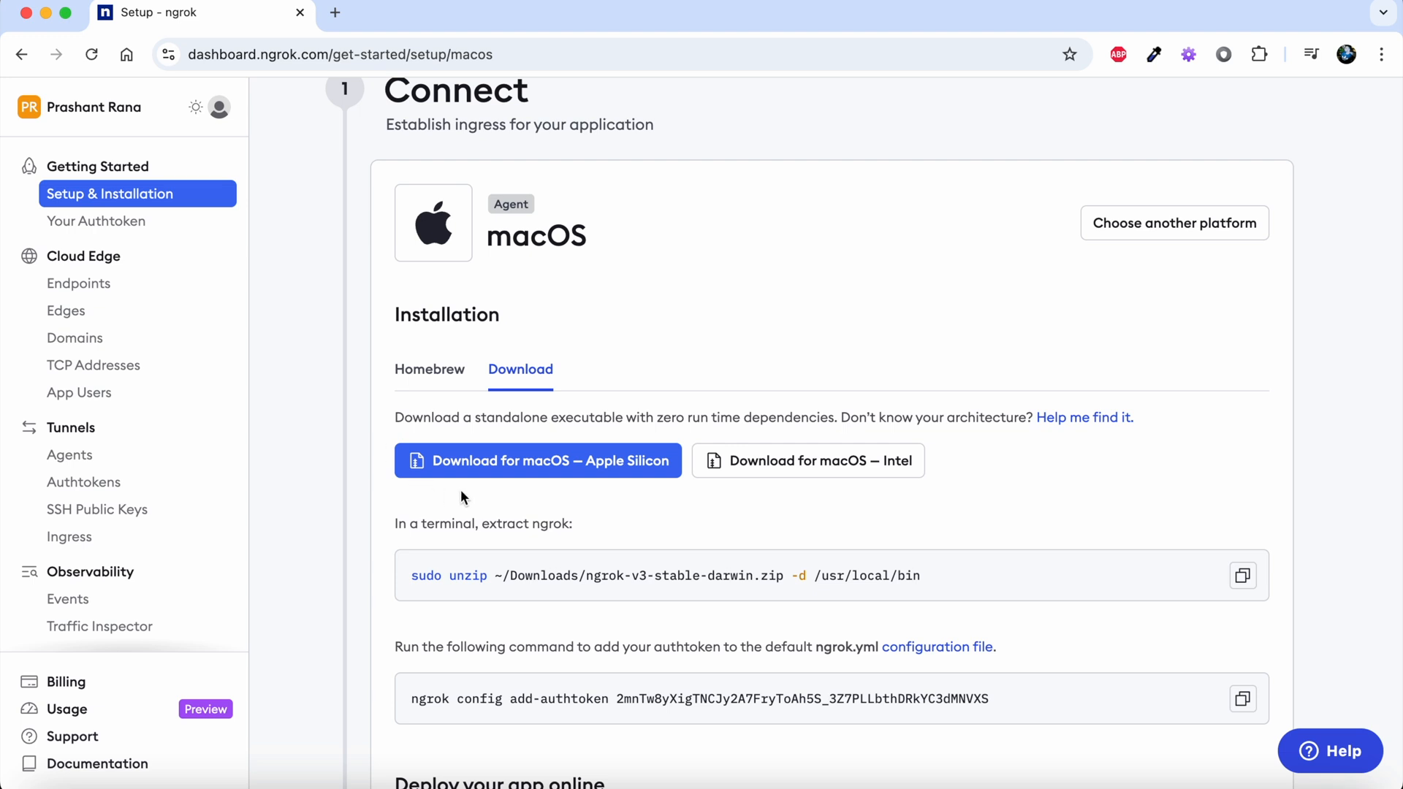
pyautogui.moveTo(730, 531)
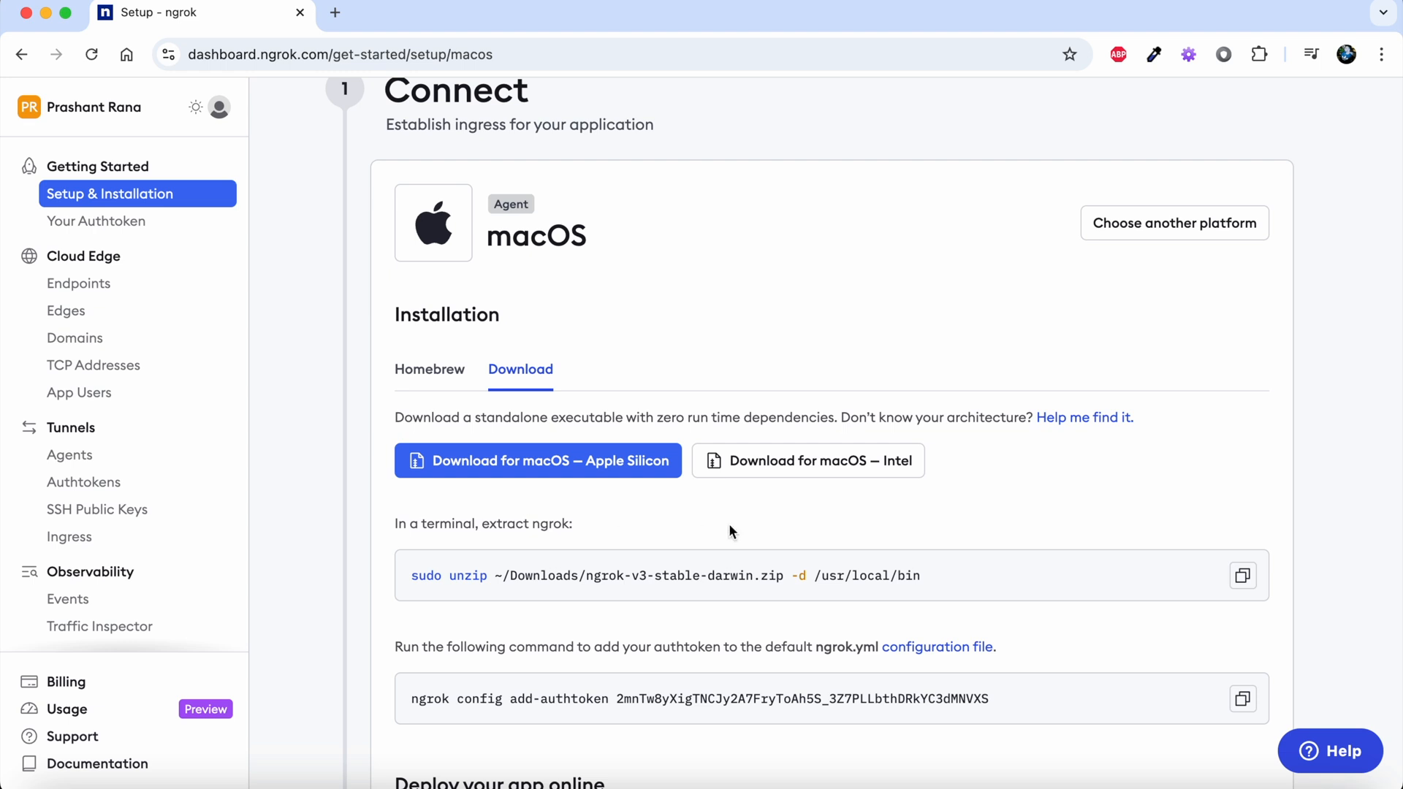
pyautogui.moveTo(847, 499)
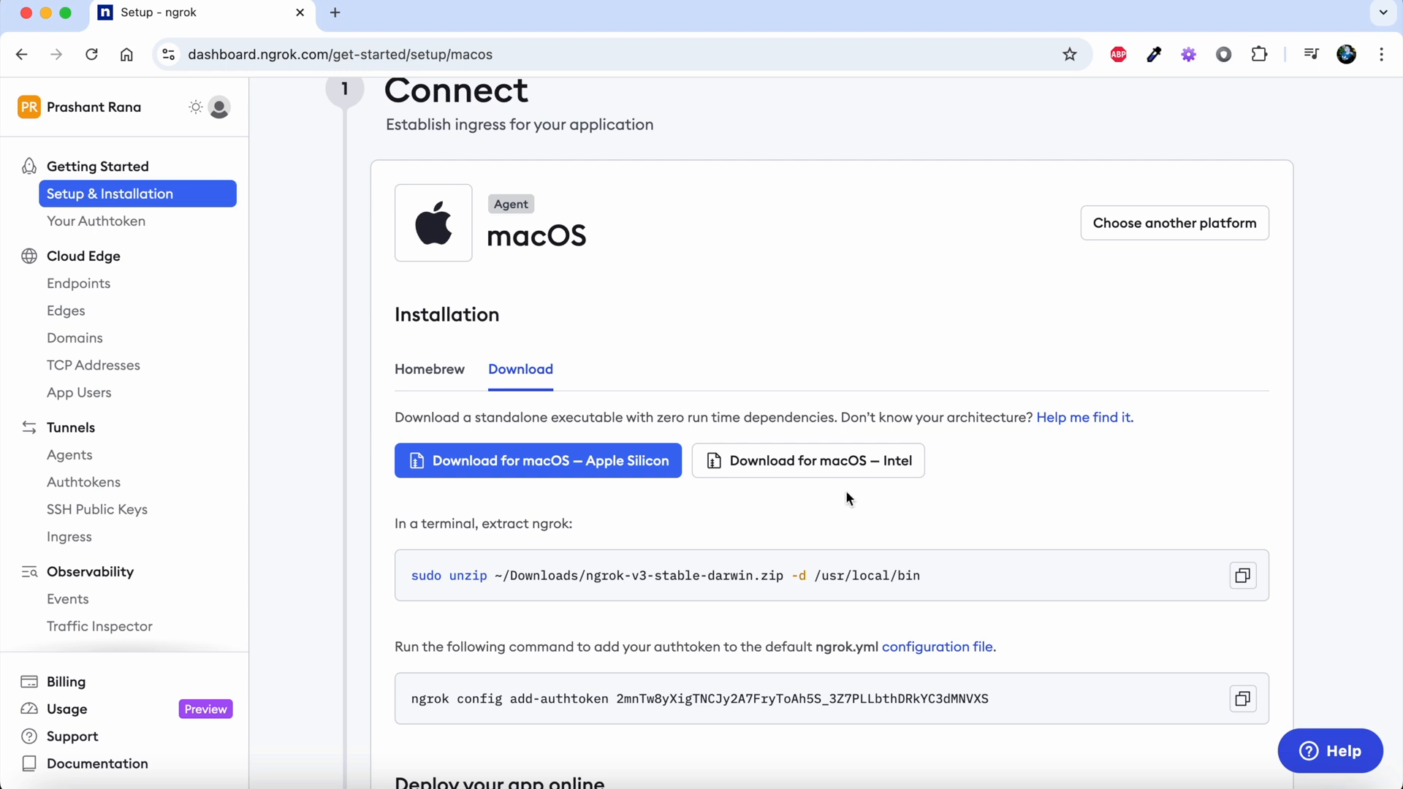
pyautogui.moveTo(876, 490)
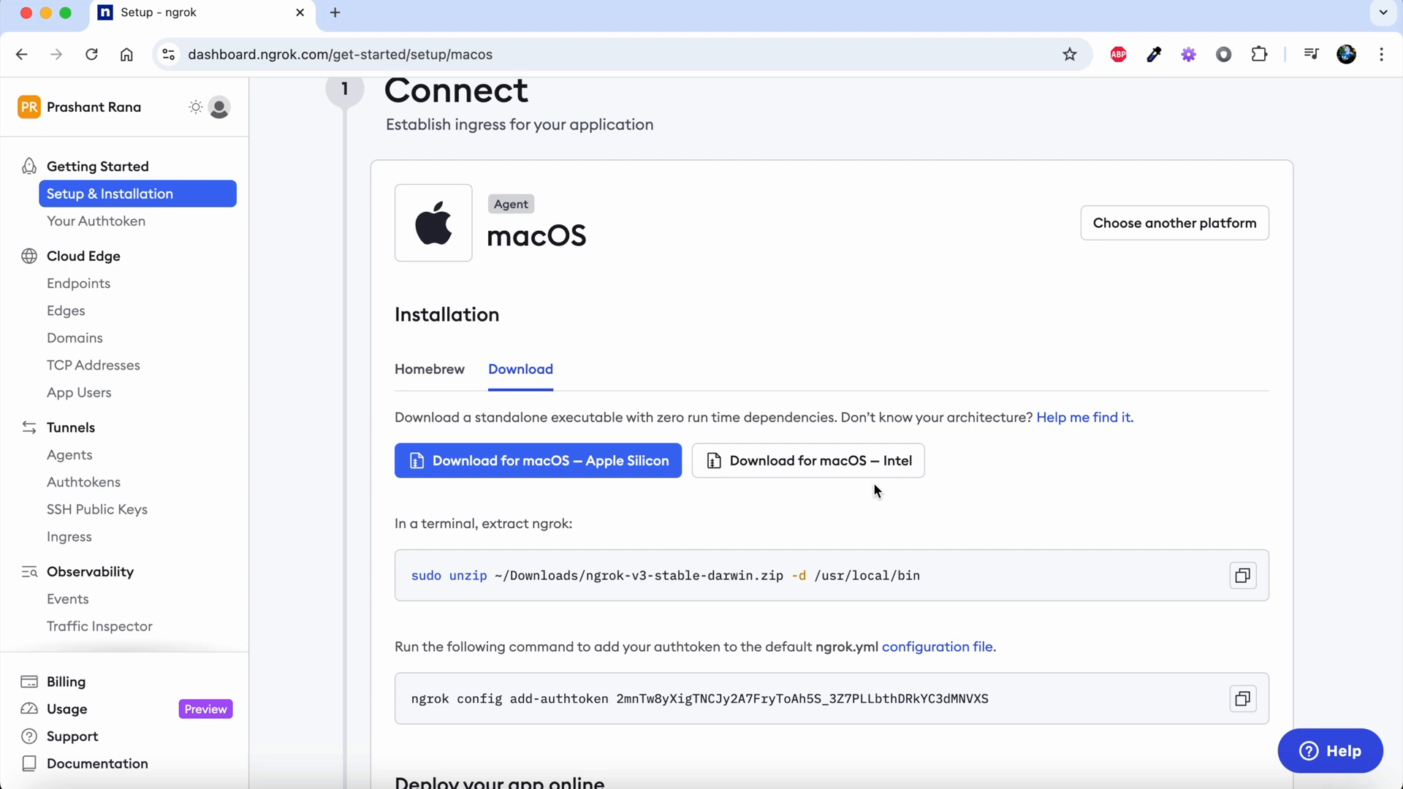
pyautogui.scroll(-3)
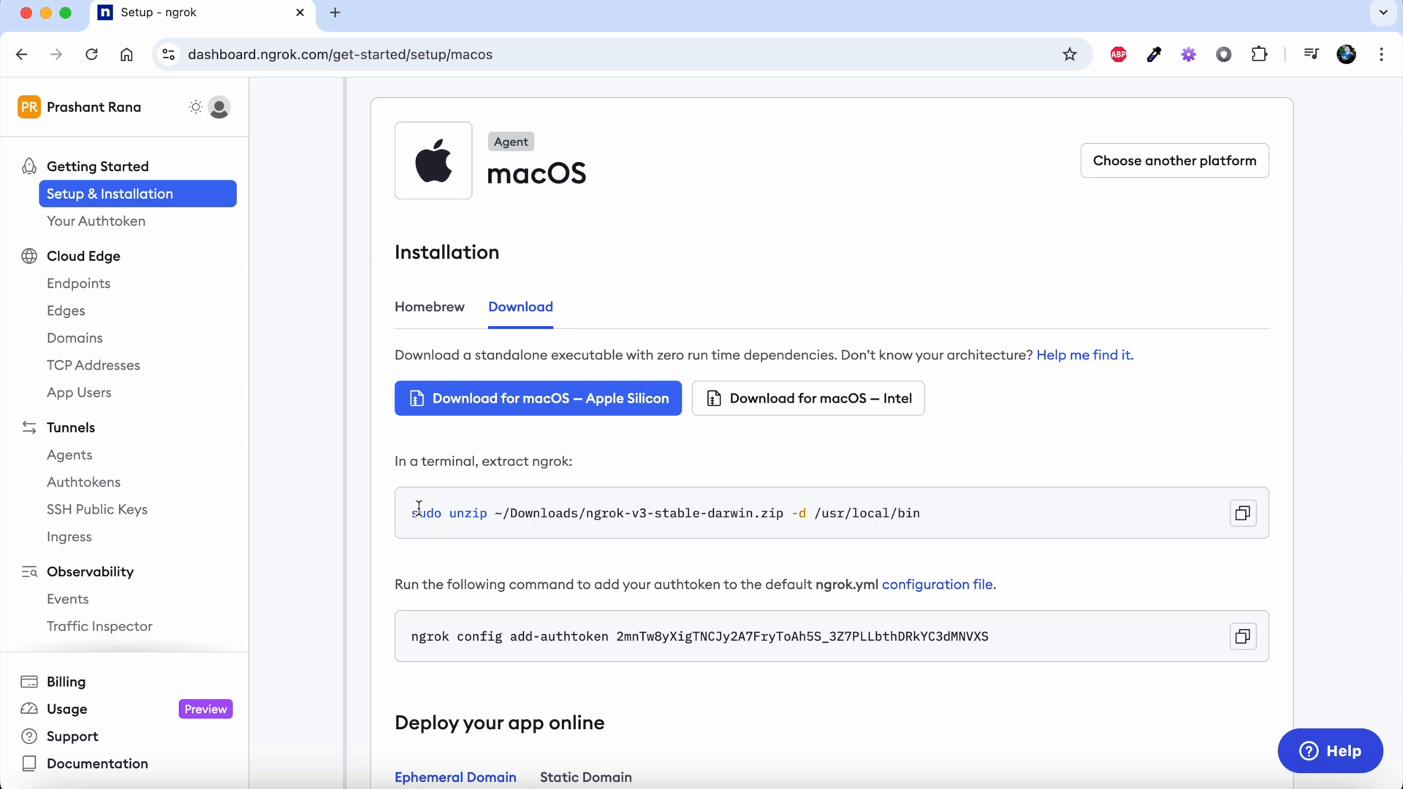
pyautogui.scroll(-3)
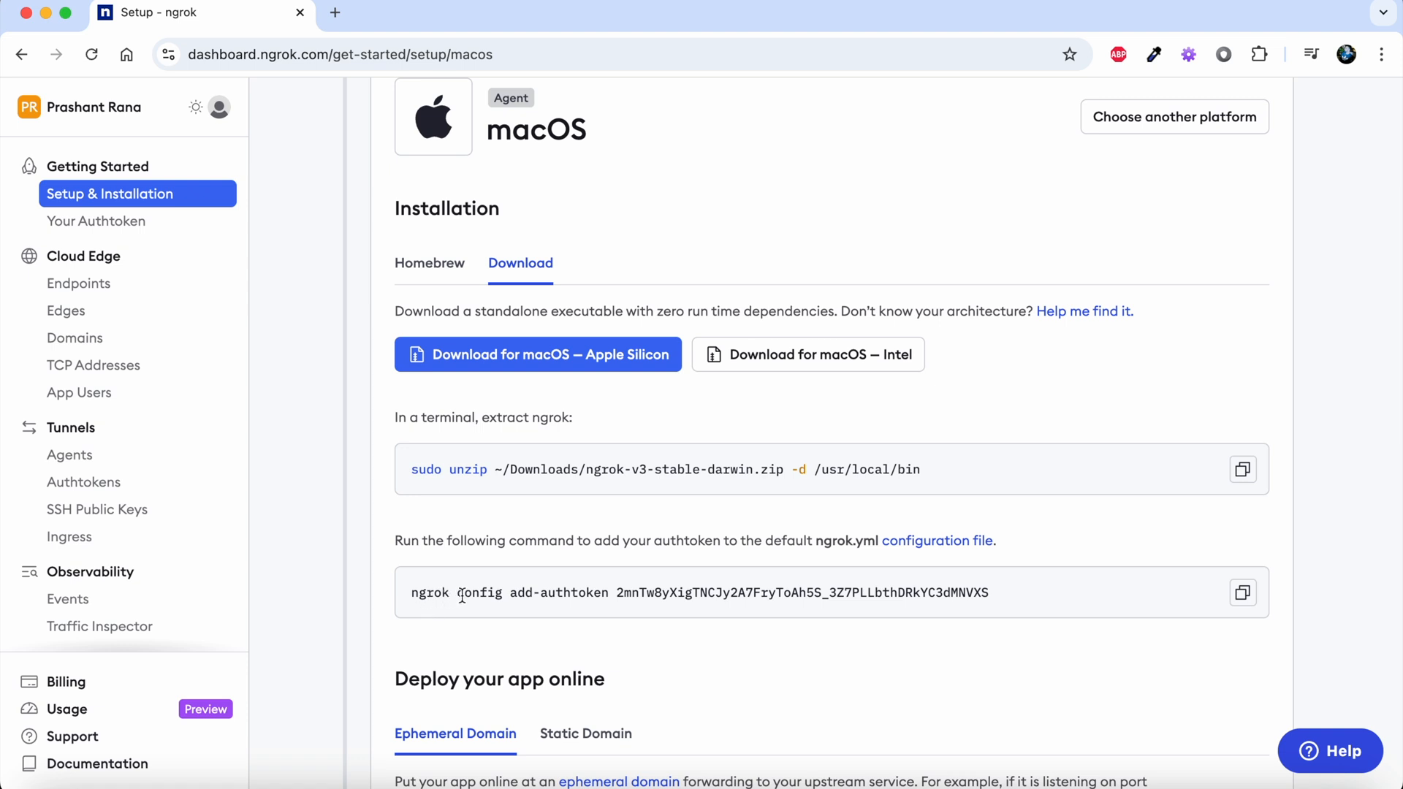
# Step: Switch the macOS installation option back to Homebrew
pyautogui.click(429, 263)
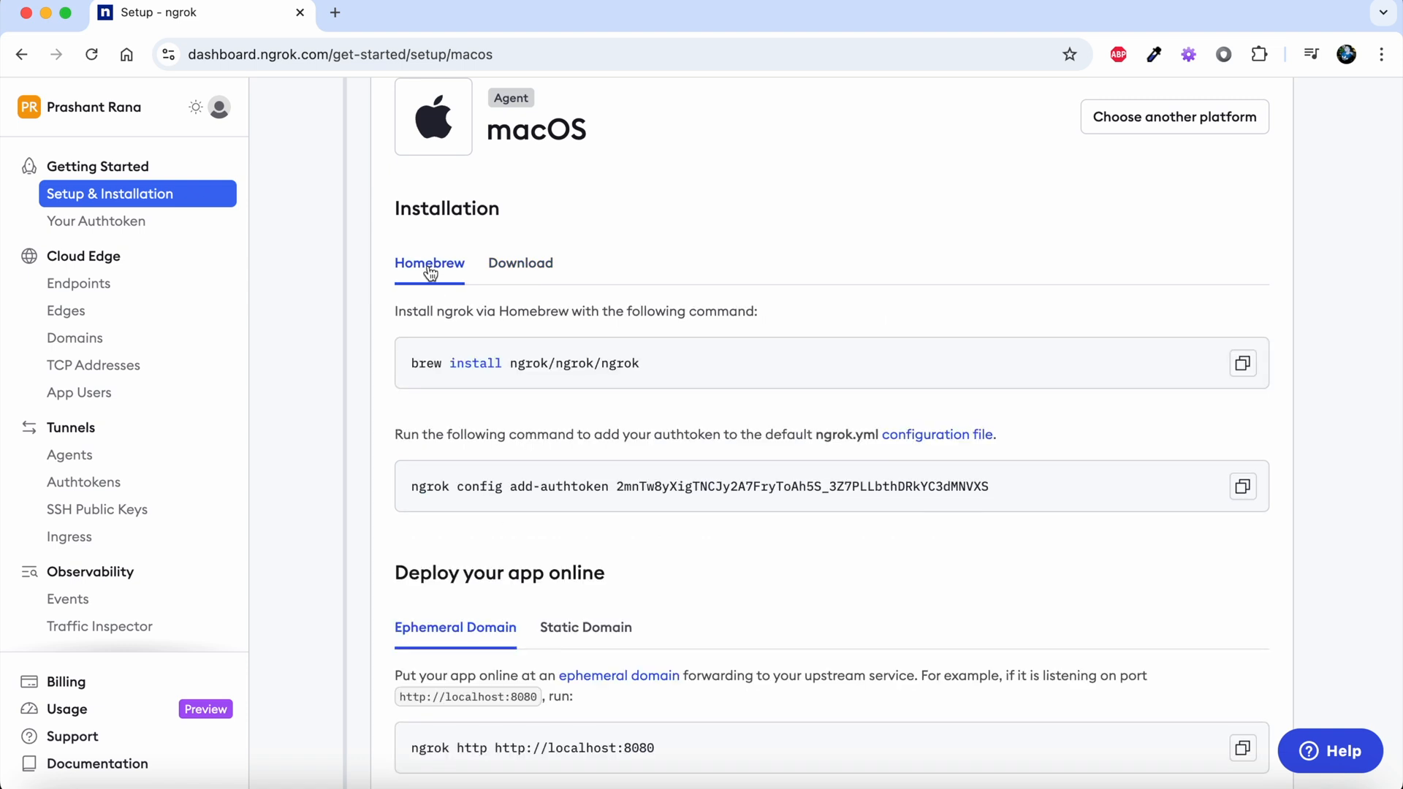
pyautogui.moveTo(493, 390)
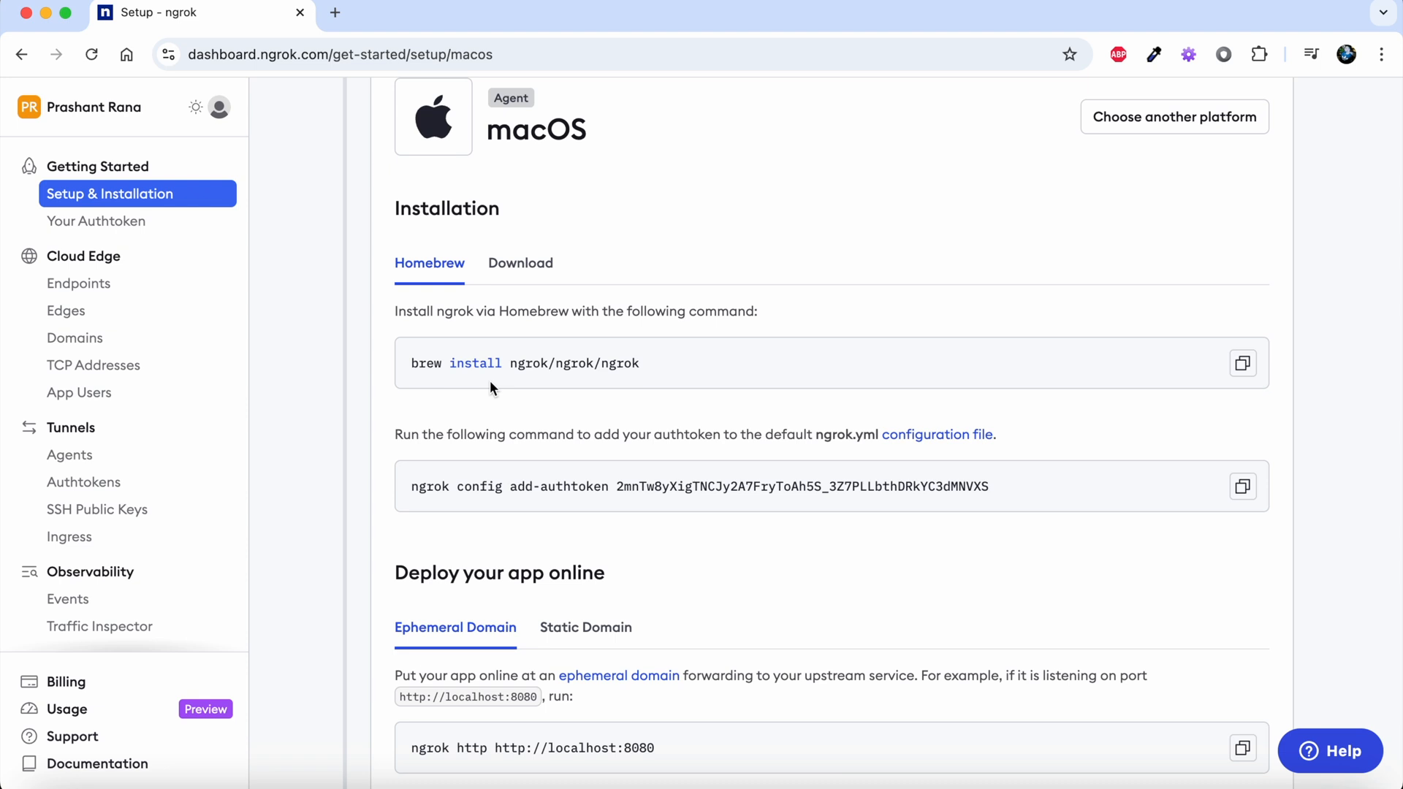
# Step: Select the 'brew install ngrok/ngrok/ngrok' command to copy into Terminal
pyautogui.moveTo(410, 362); pyautogui.dragTo(579, 362)
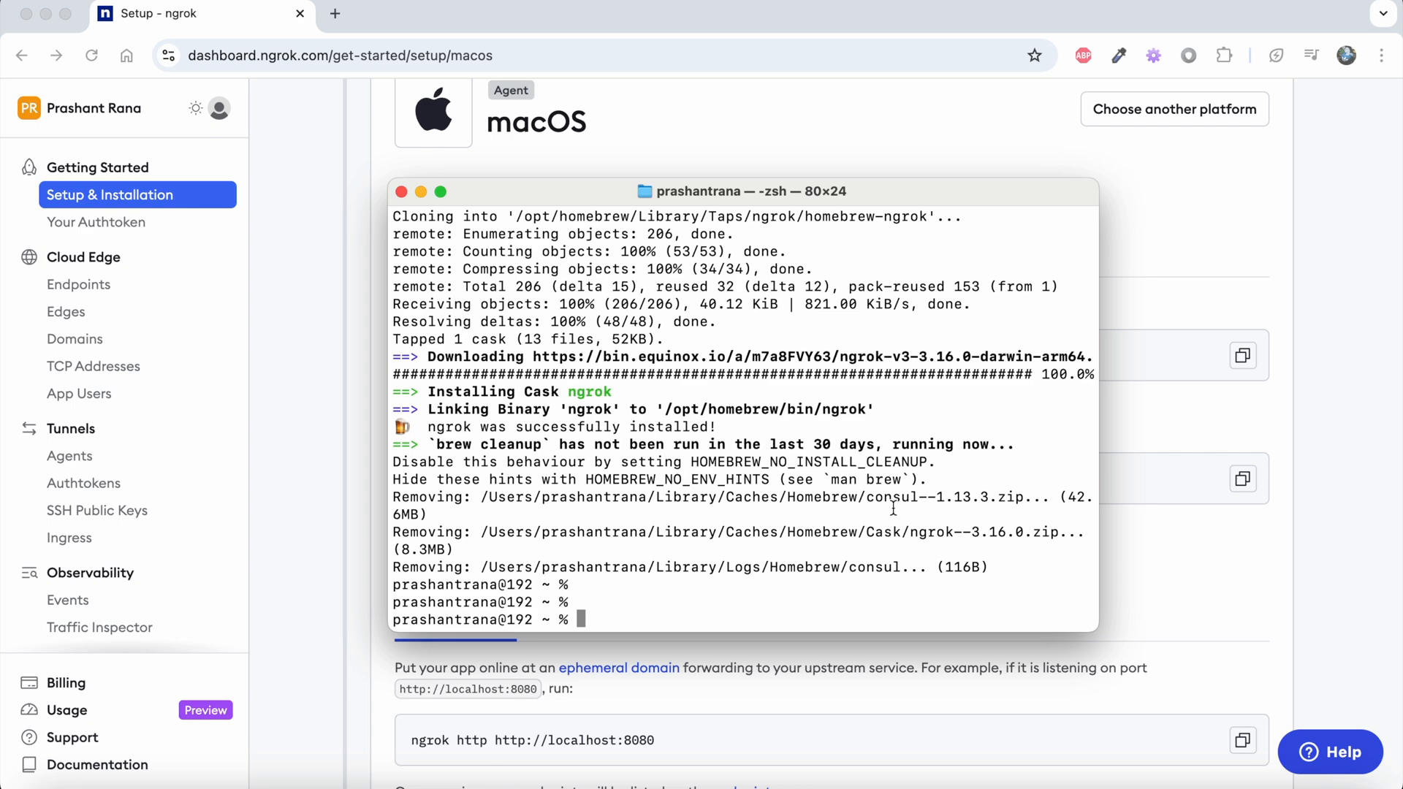
pyautogui.moveTo(490, 609)
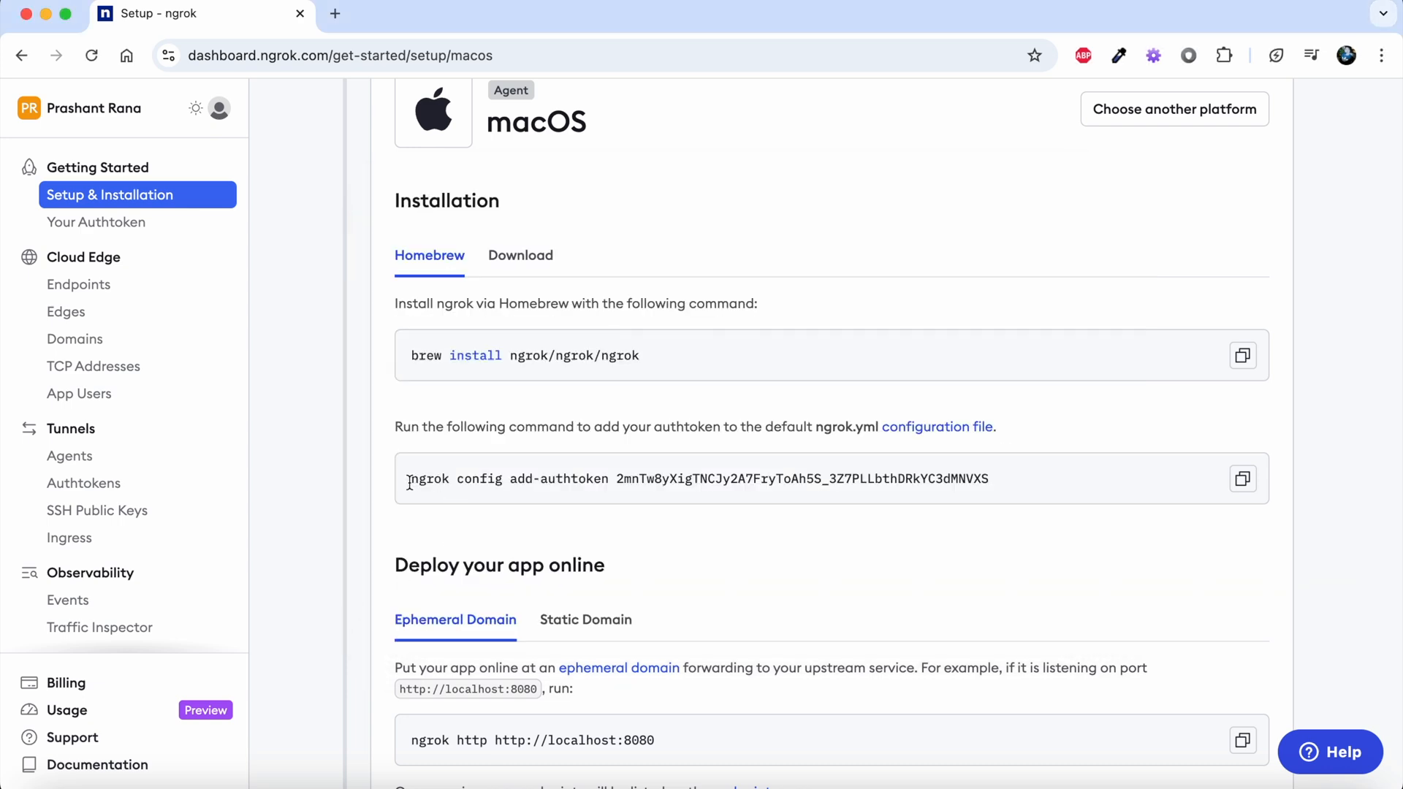
# Step: Select the authtoken command text on the setup page
pyautogui.moveTo(410, 479); pyautogui.dragTo(860, 479)
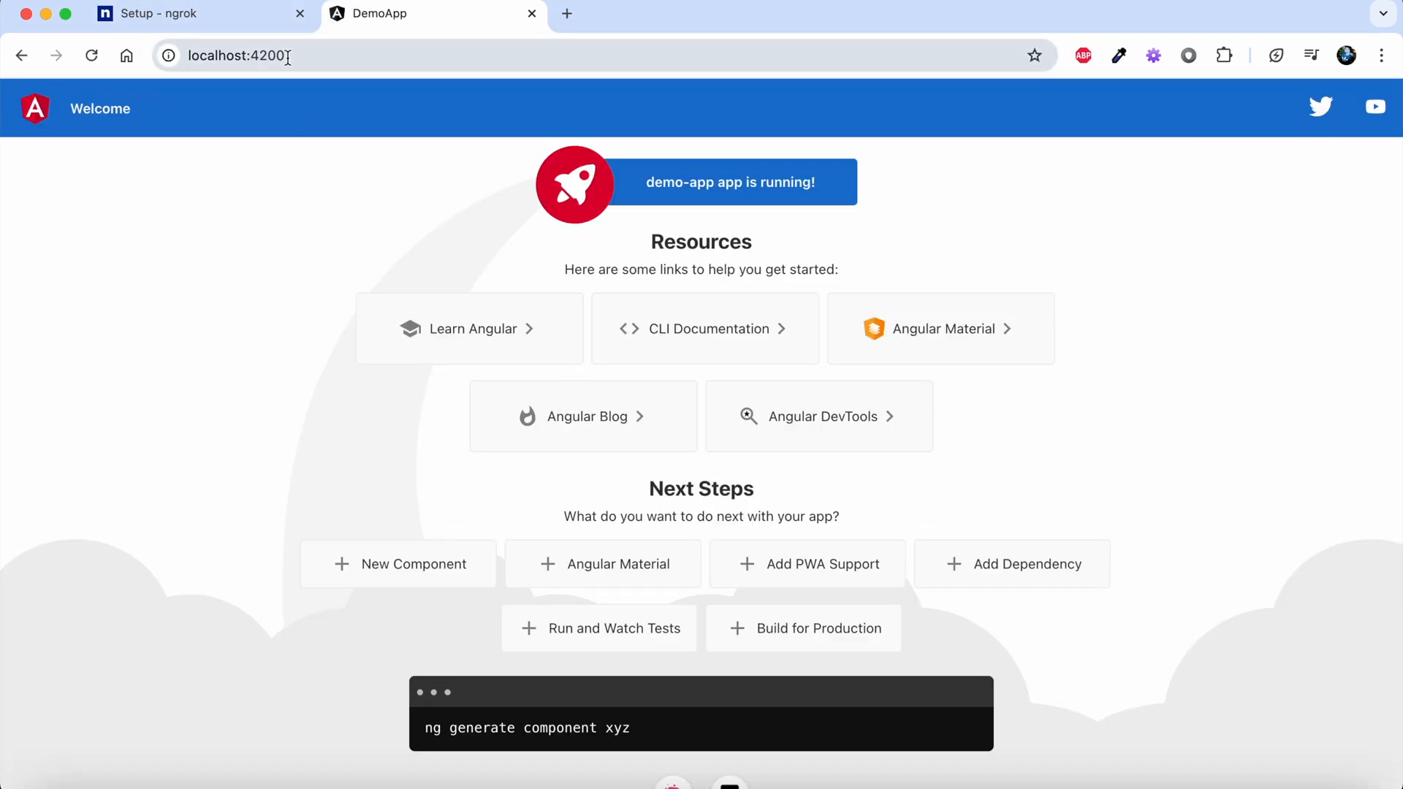
# Step: Return to the 'Setup - ngrok' browser tab
pyautogui.click(168, 13)
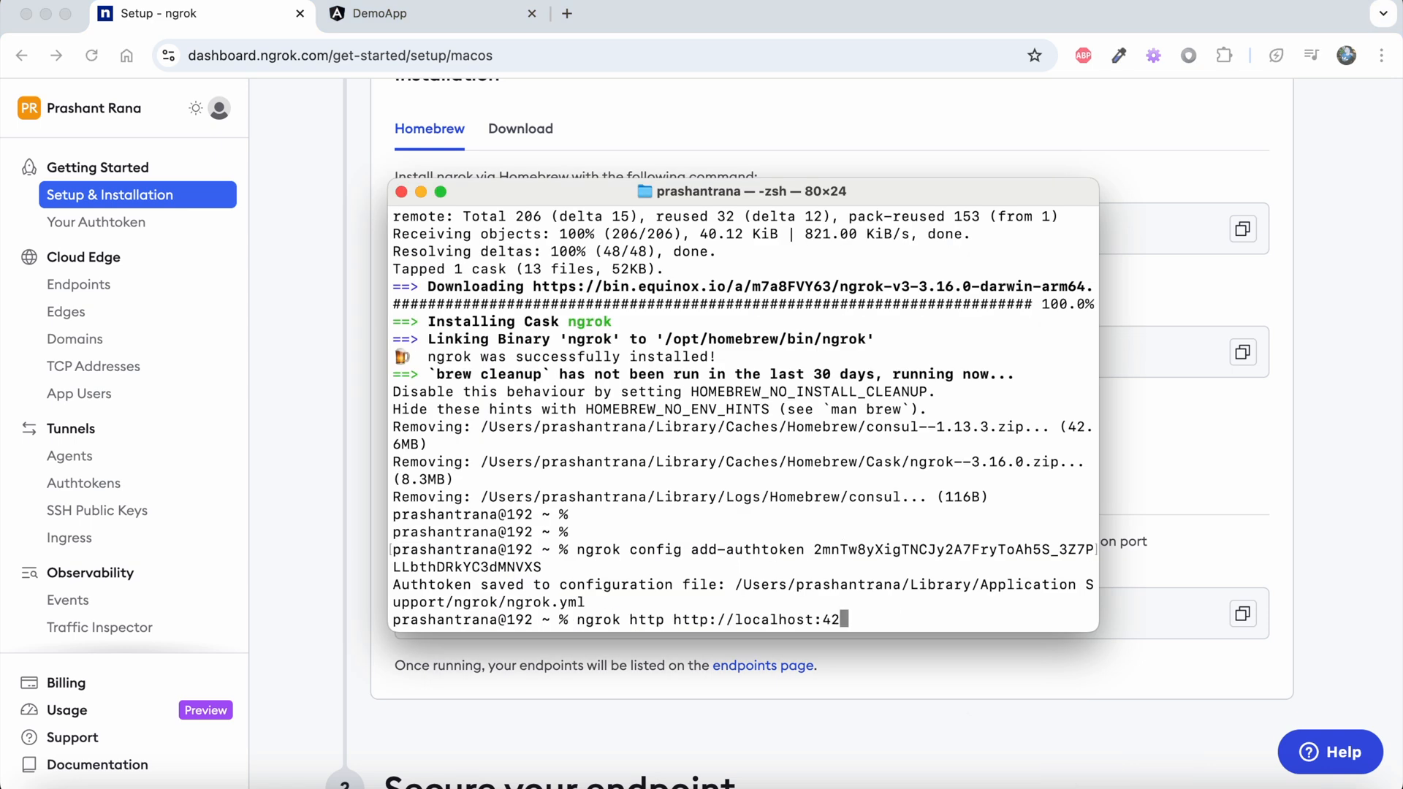
pyautogui.write('00')
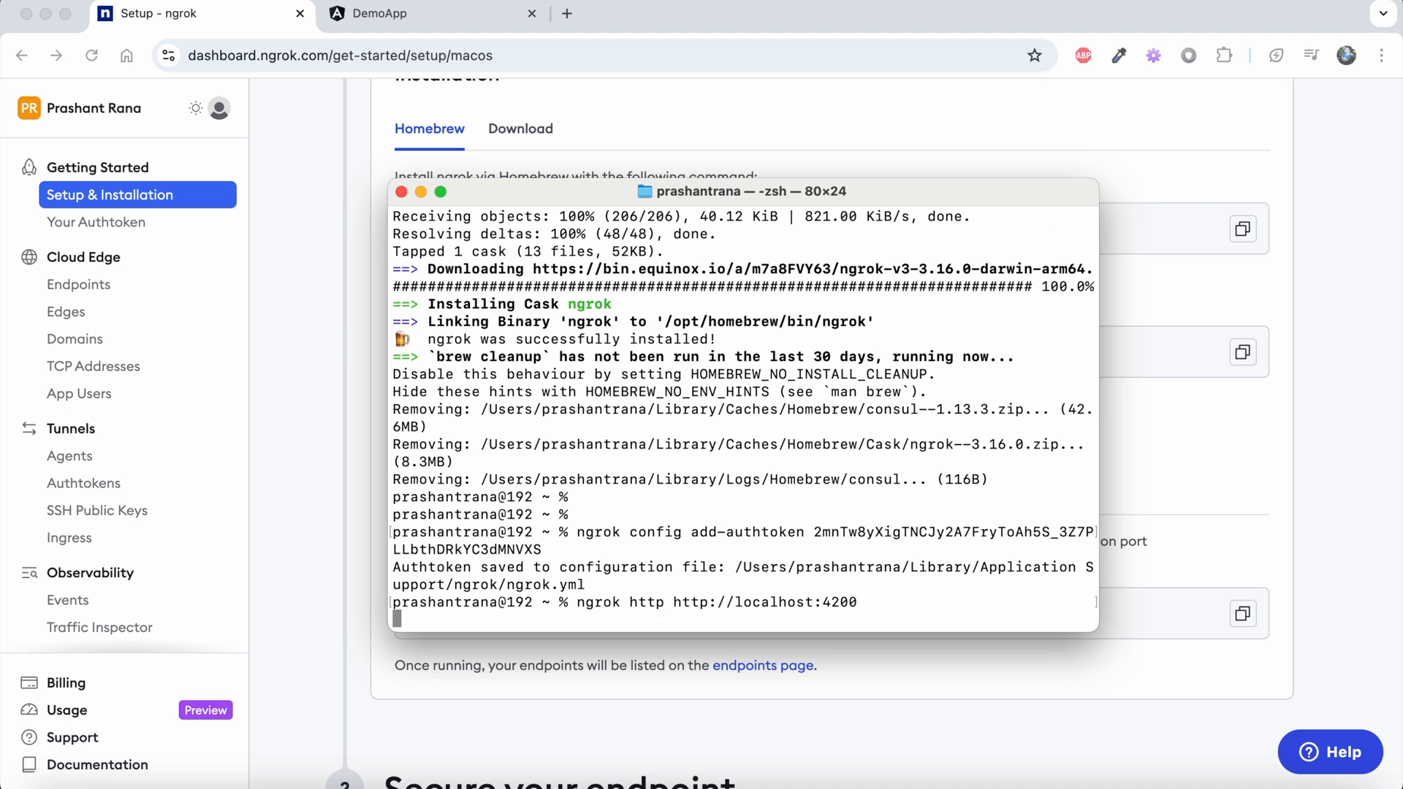
pyautogui.press('Enter')
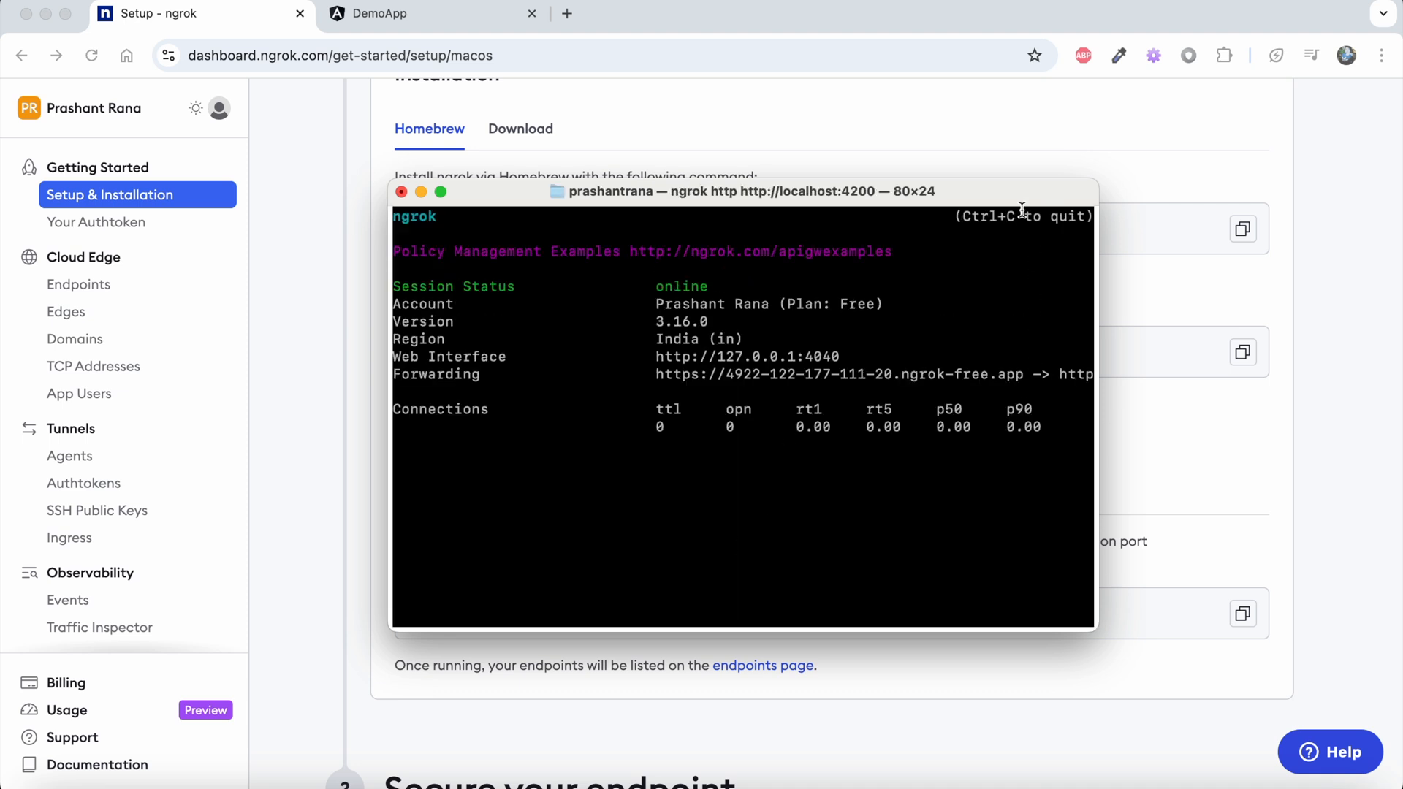
pyautogui.moveTo(784, 342)
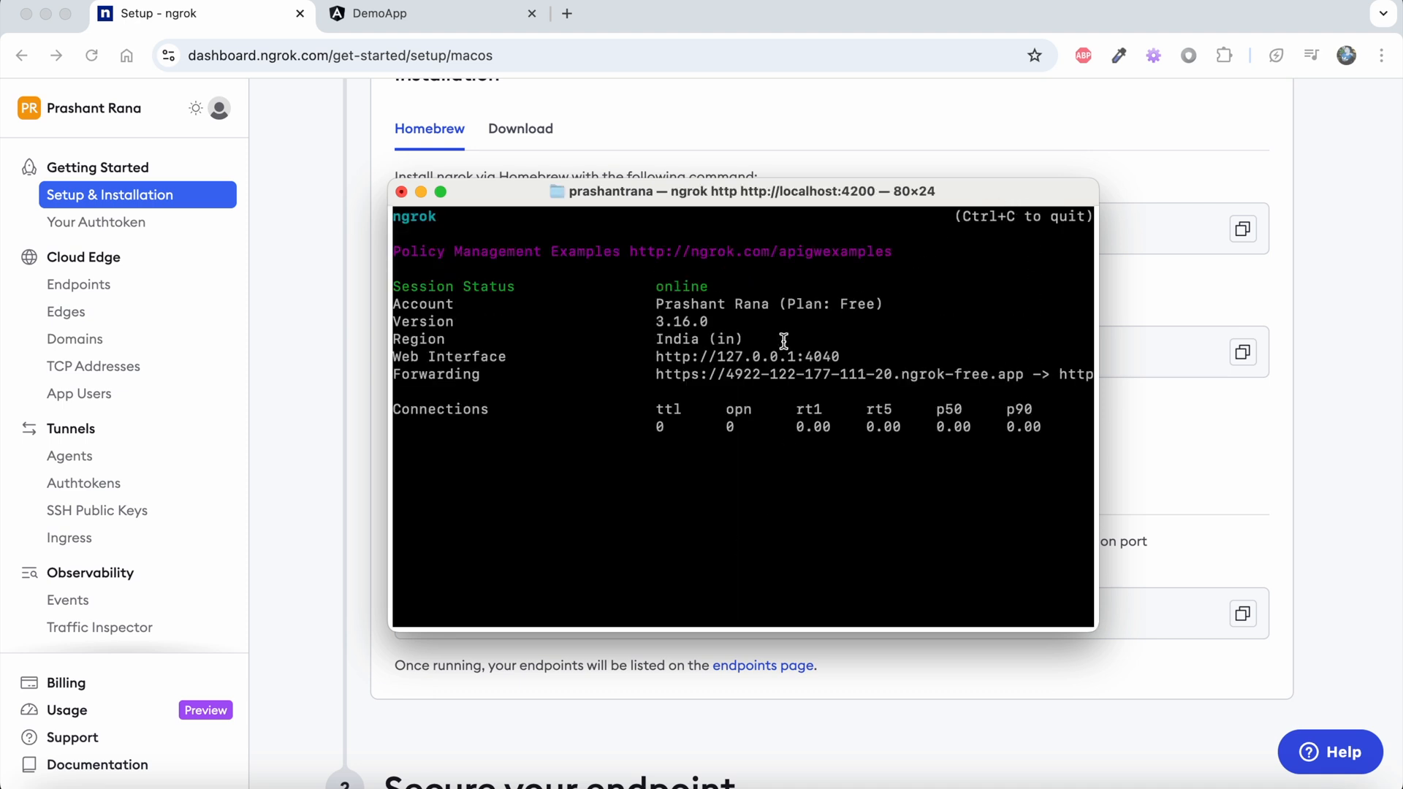
pyautogui.click(440, 193)
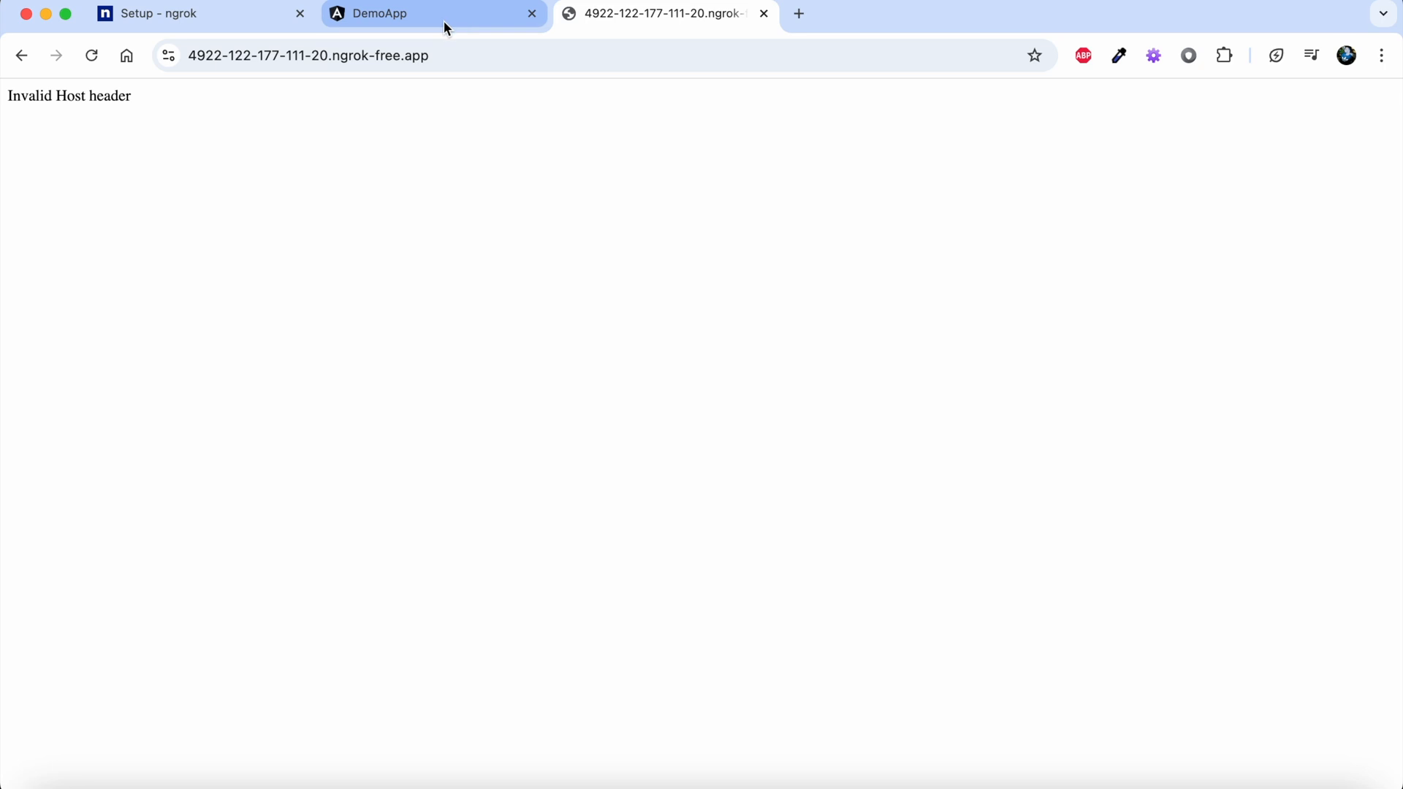
# Step: Switch to Terminal to view the ngrok HTTP request log
pyautogui.click(394, 13)
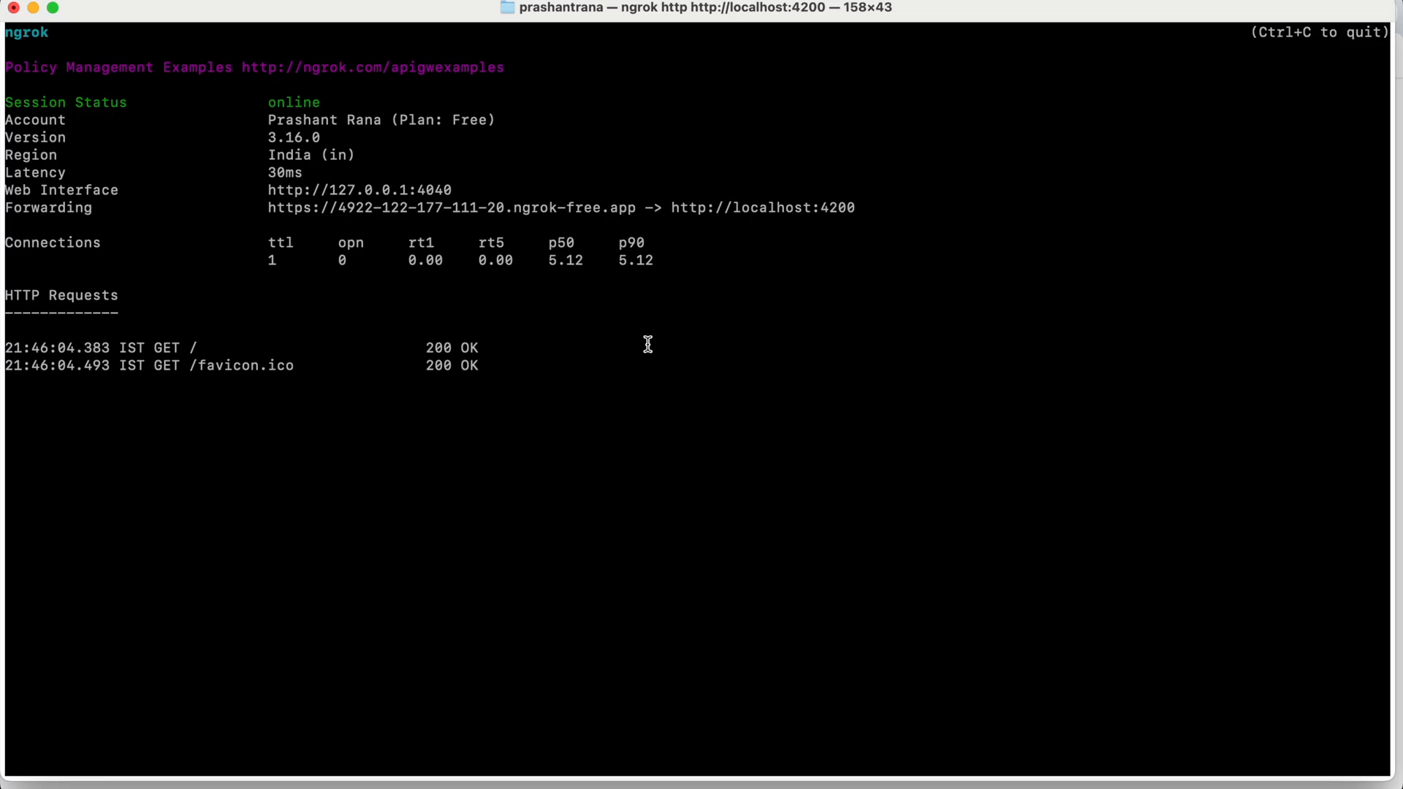
pyautogui.moveTo(387, 376)
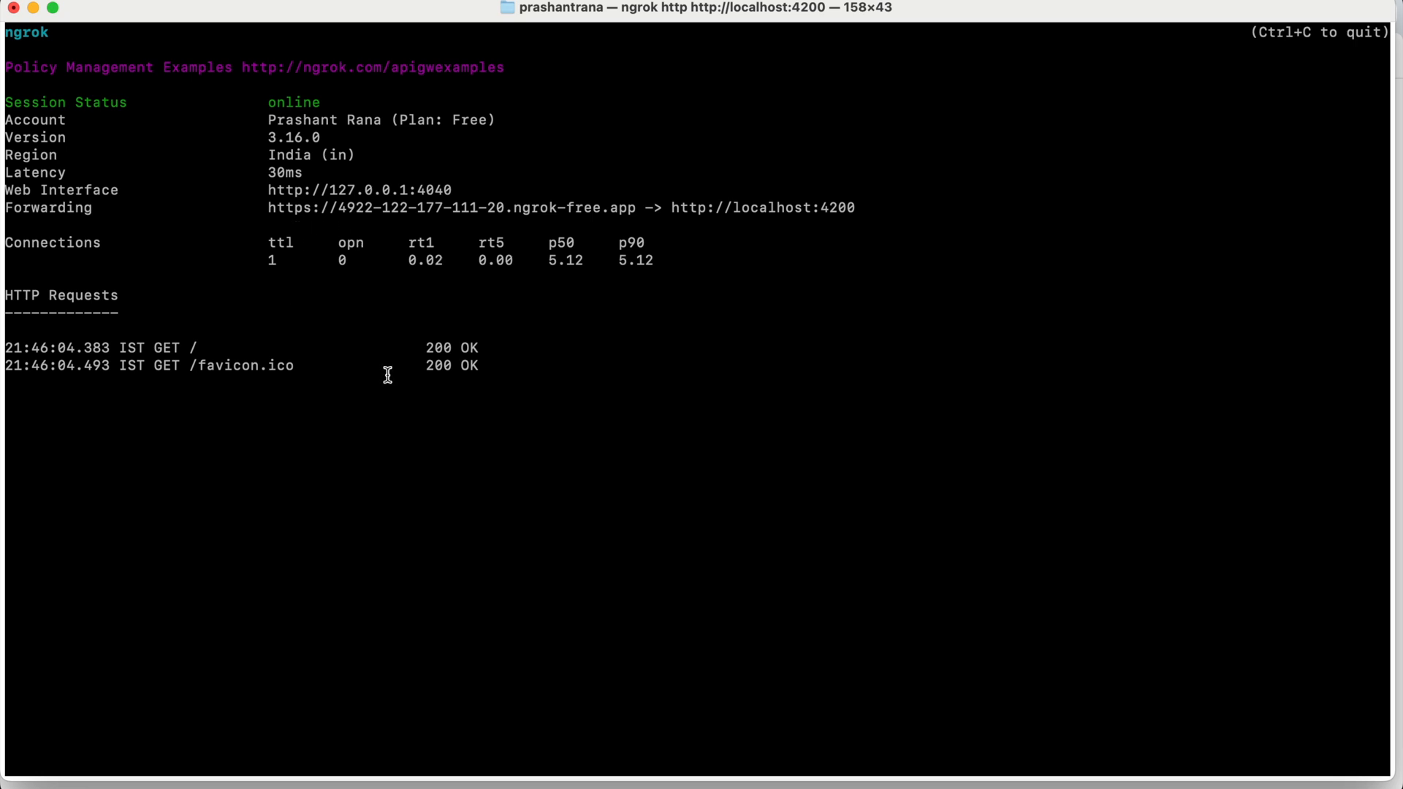
pyautogui.moveTo(406, 383)
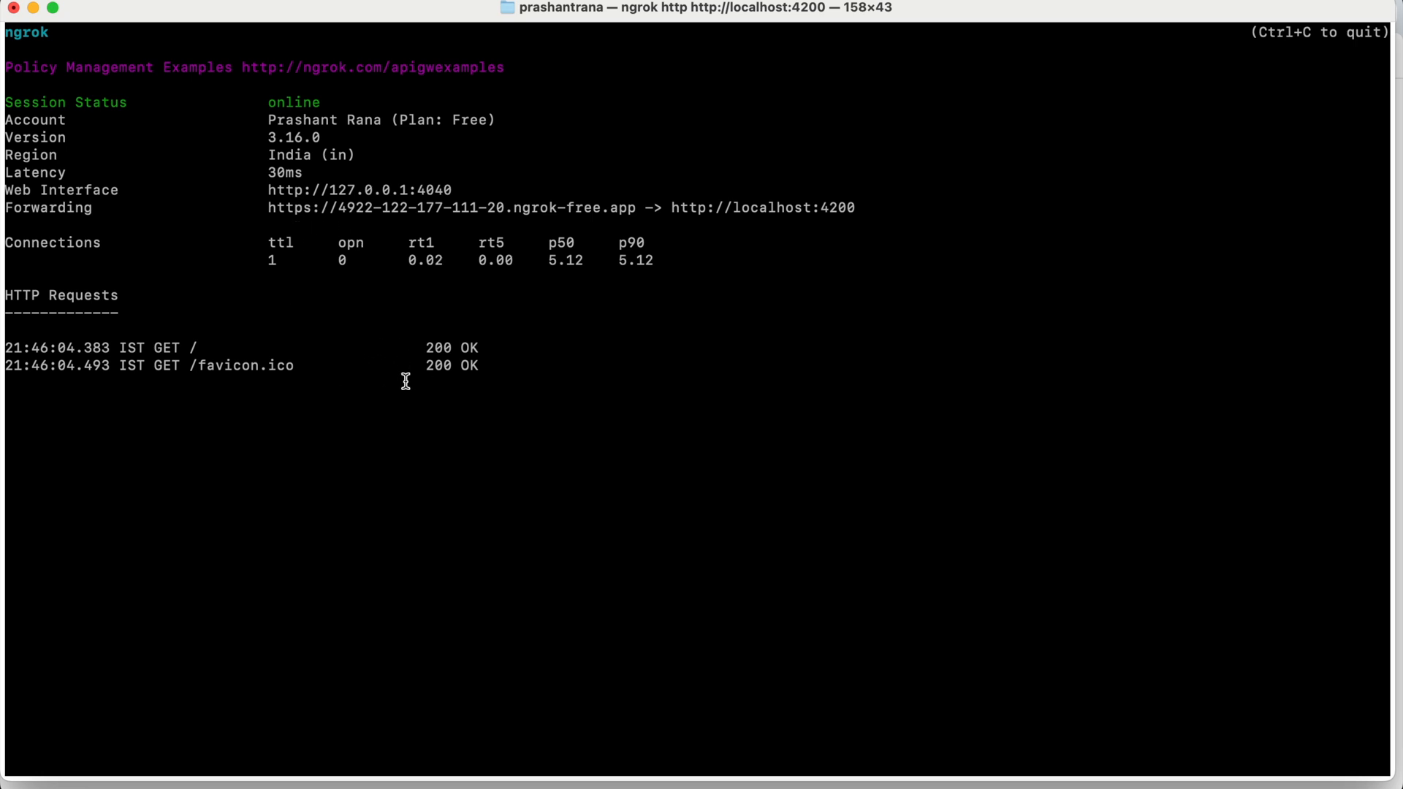
pyautogui.moveTo(270, 190)
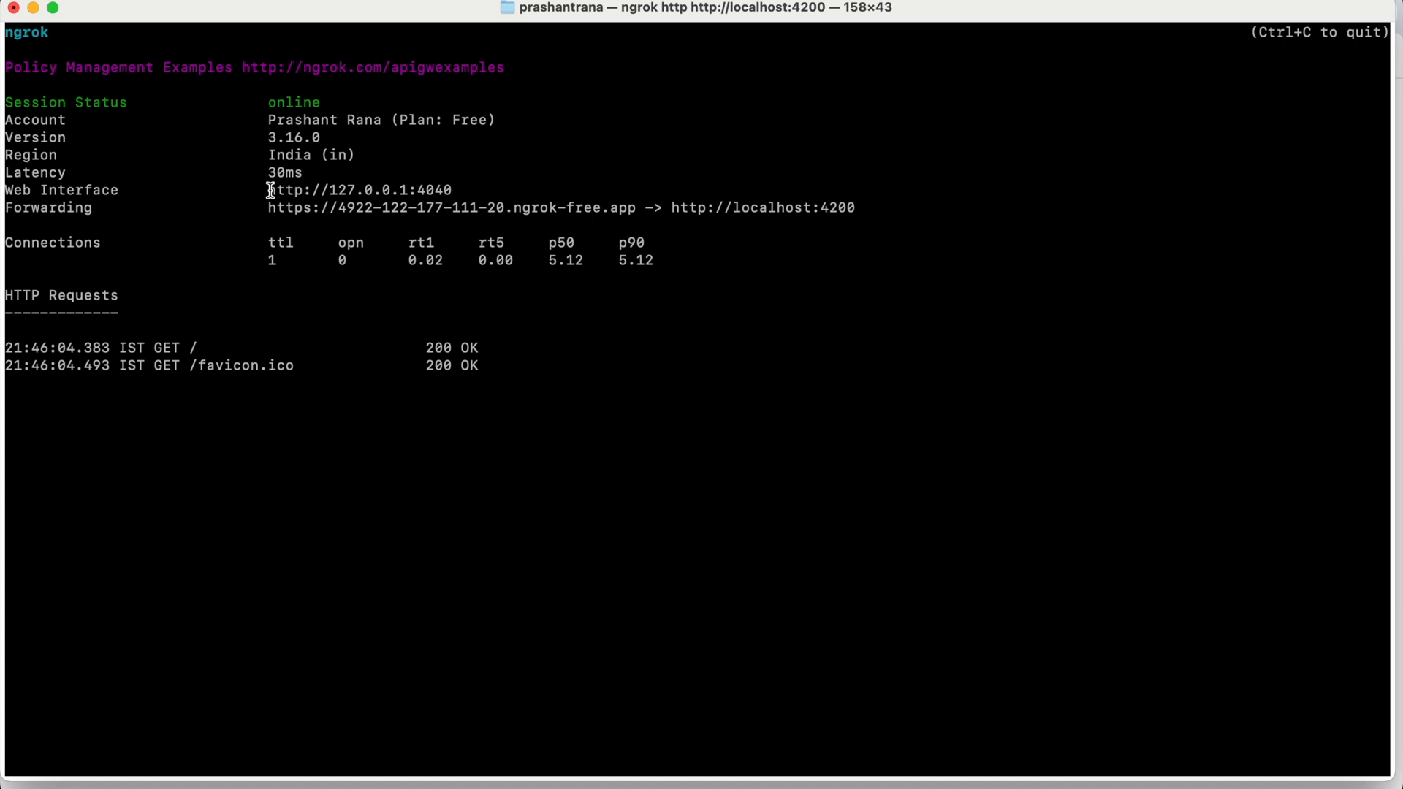
pyautogui.moveTo(1063, 727)
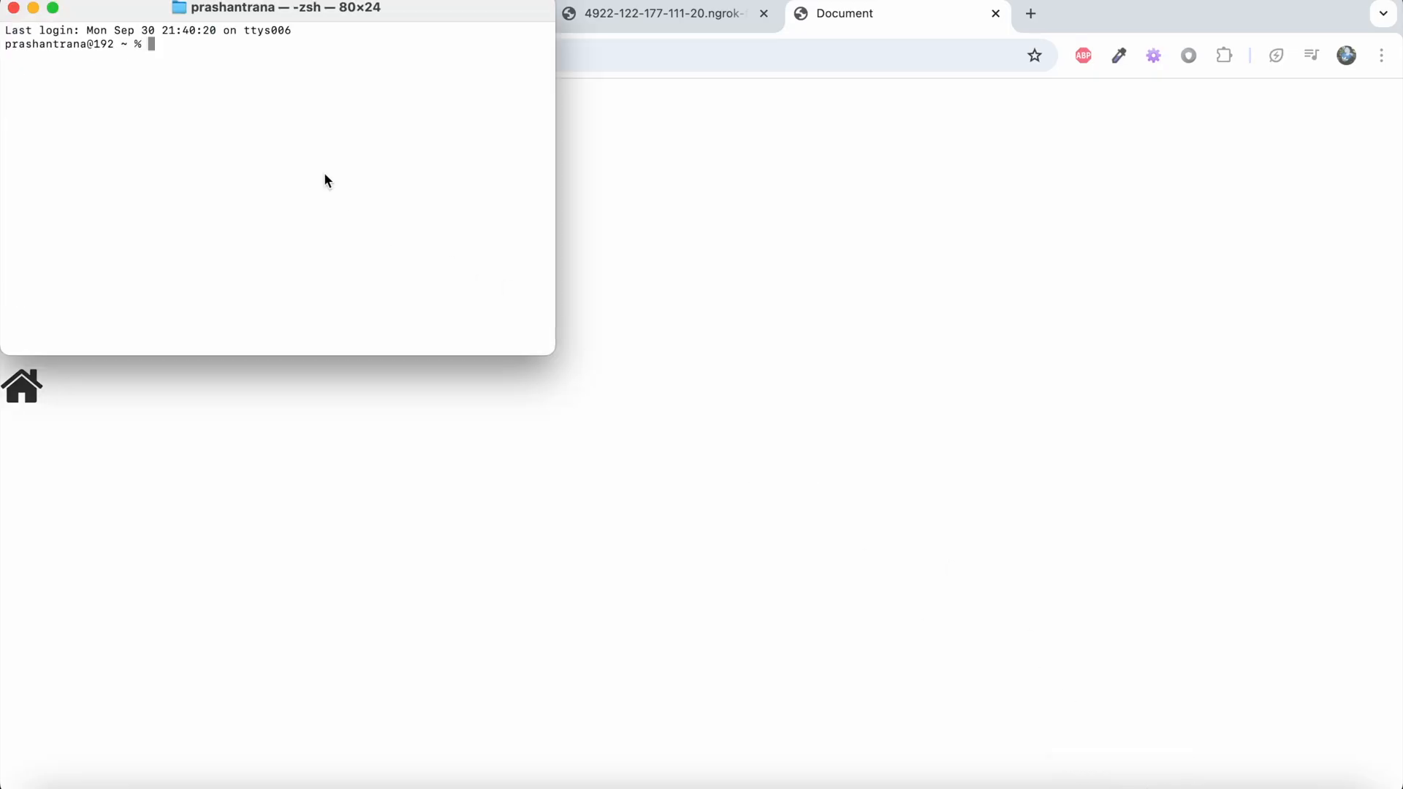
pyautogui.write('http://127.0.0.1:5500/gpr.html')
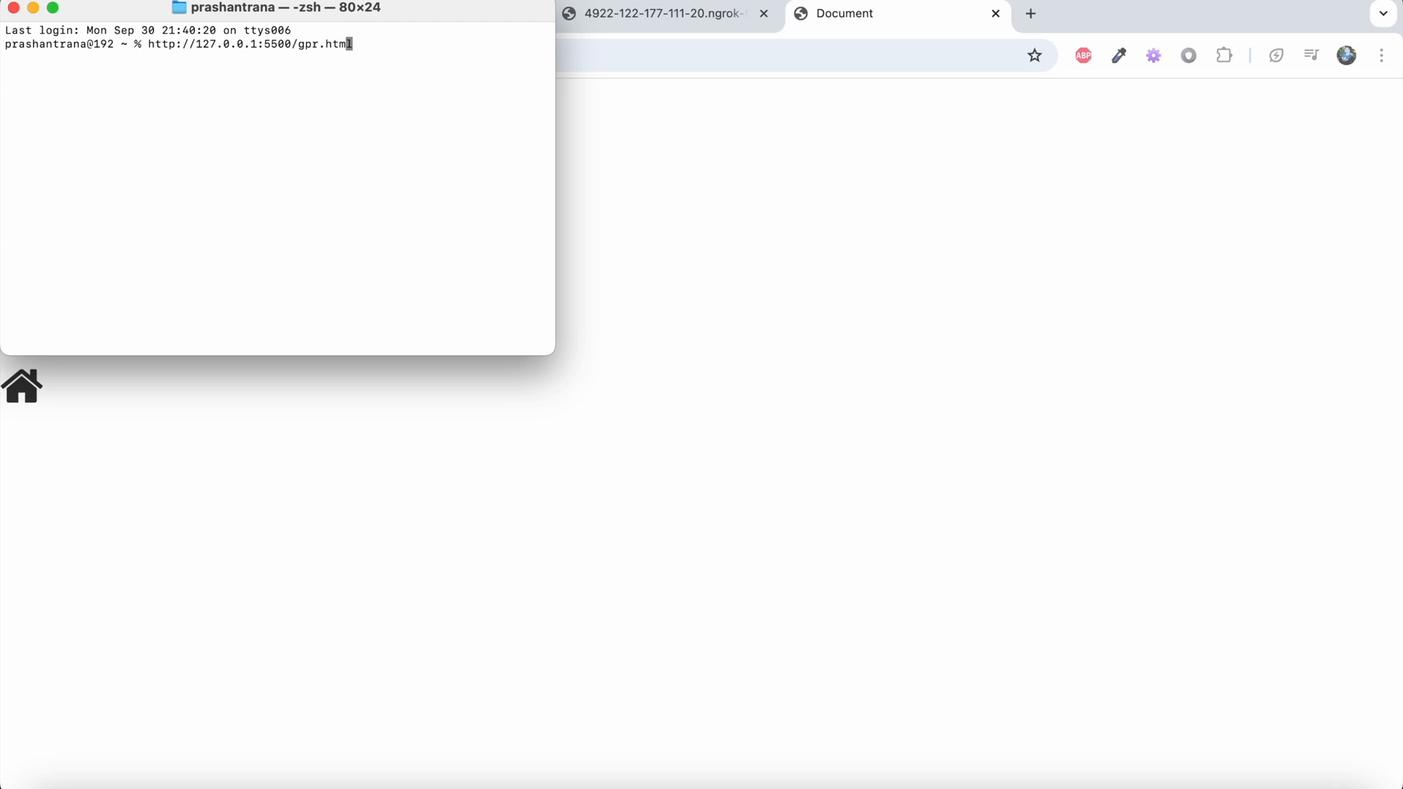
pyautogui.press('Backspace')
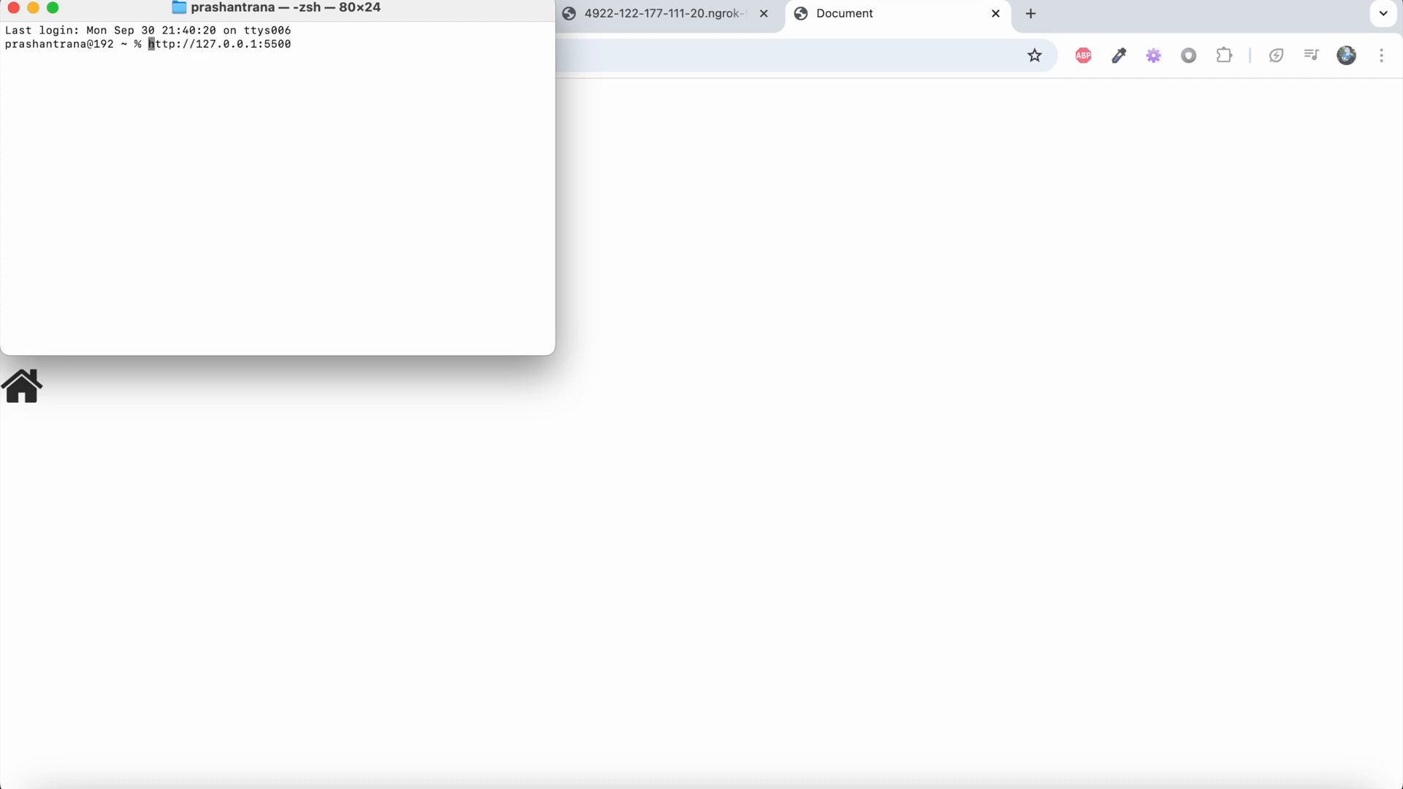
pyautogui.write('ngrok http')
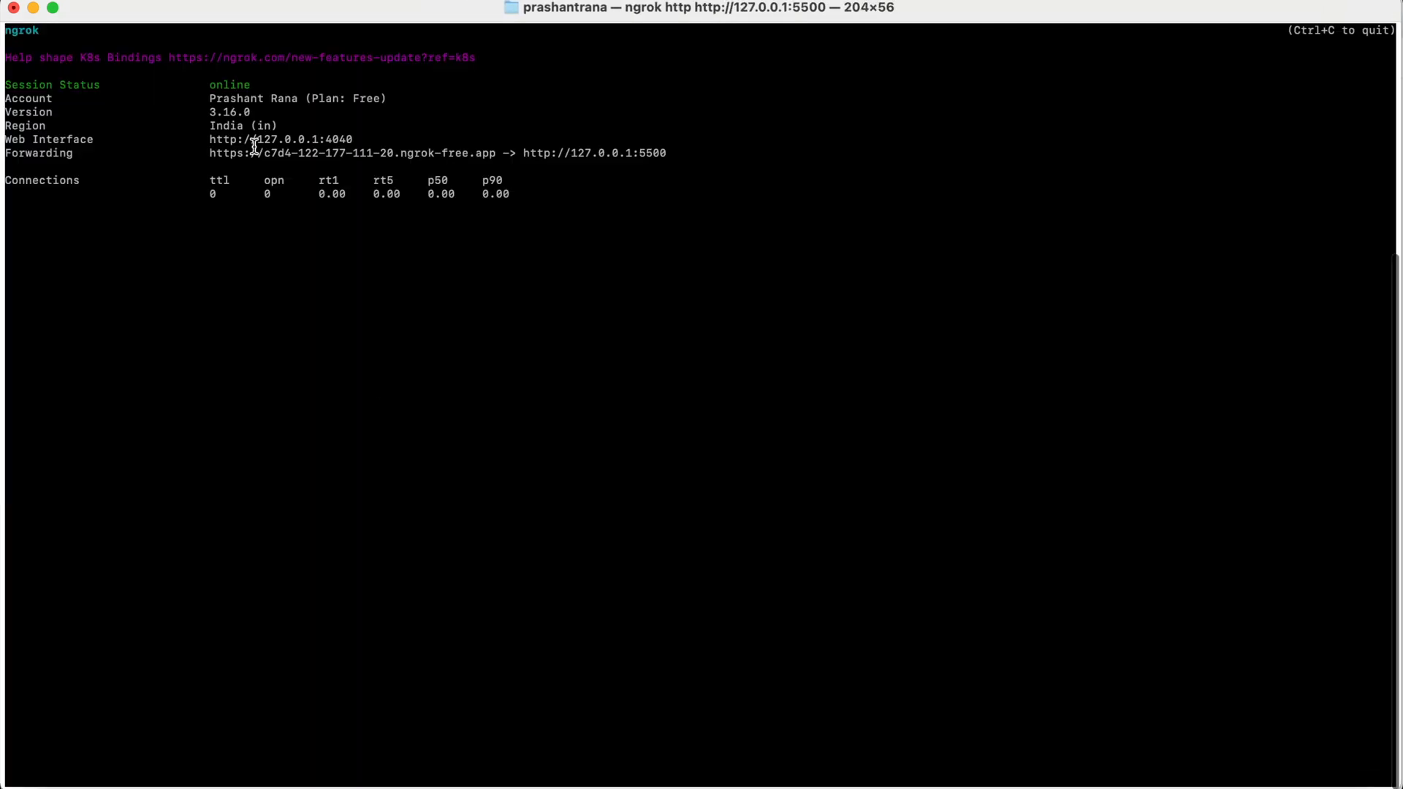
pyautogui.moveTo(208, 152); pyautogui.dragTo(497, 152)
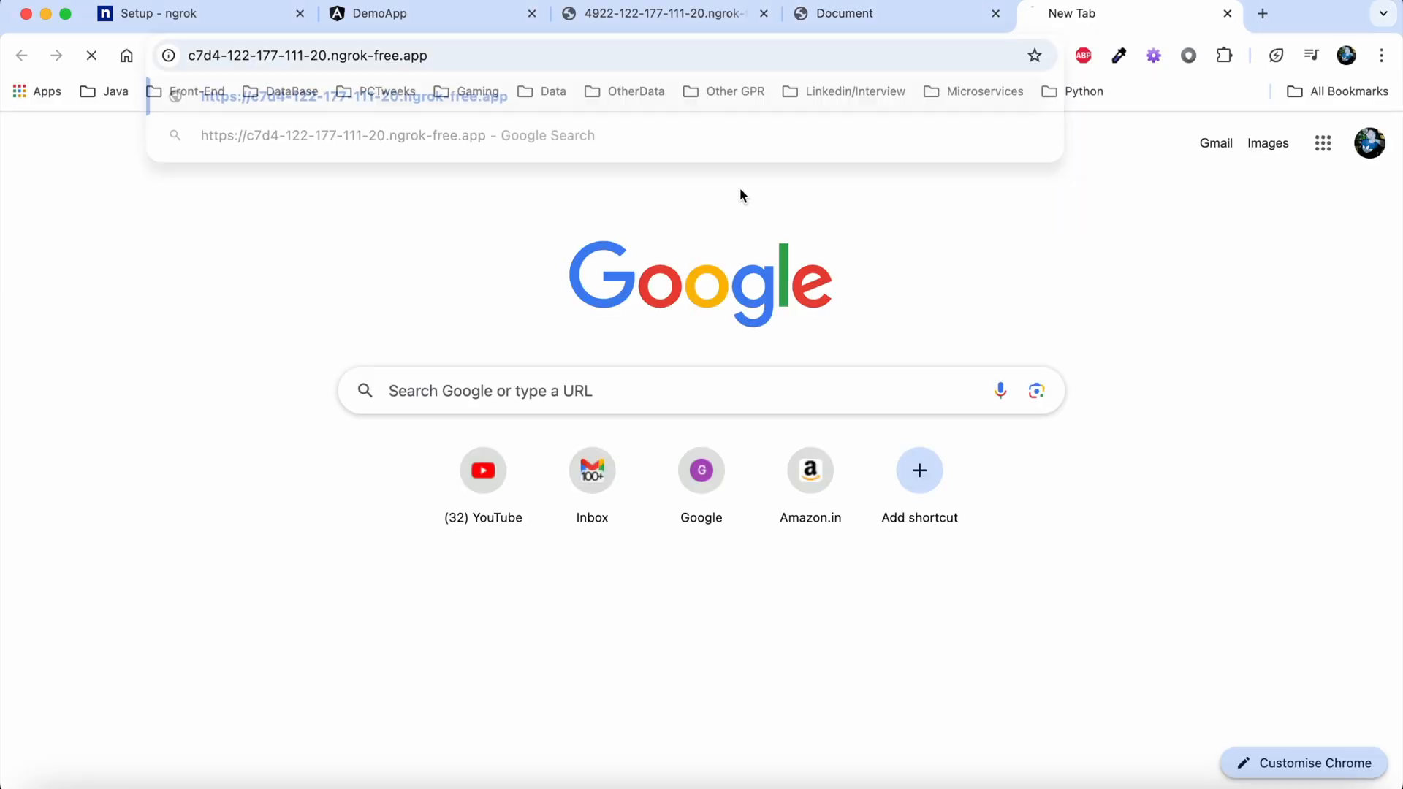
# Step: Load the second tunnel's ngrok URL and open gpr.html from the directory listing
pyautogui.press('Enter')
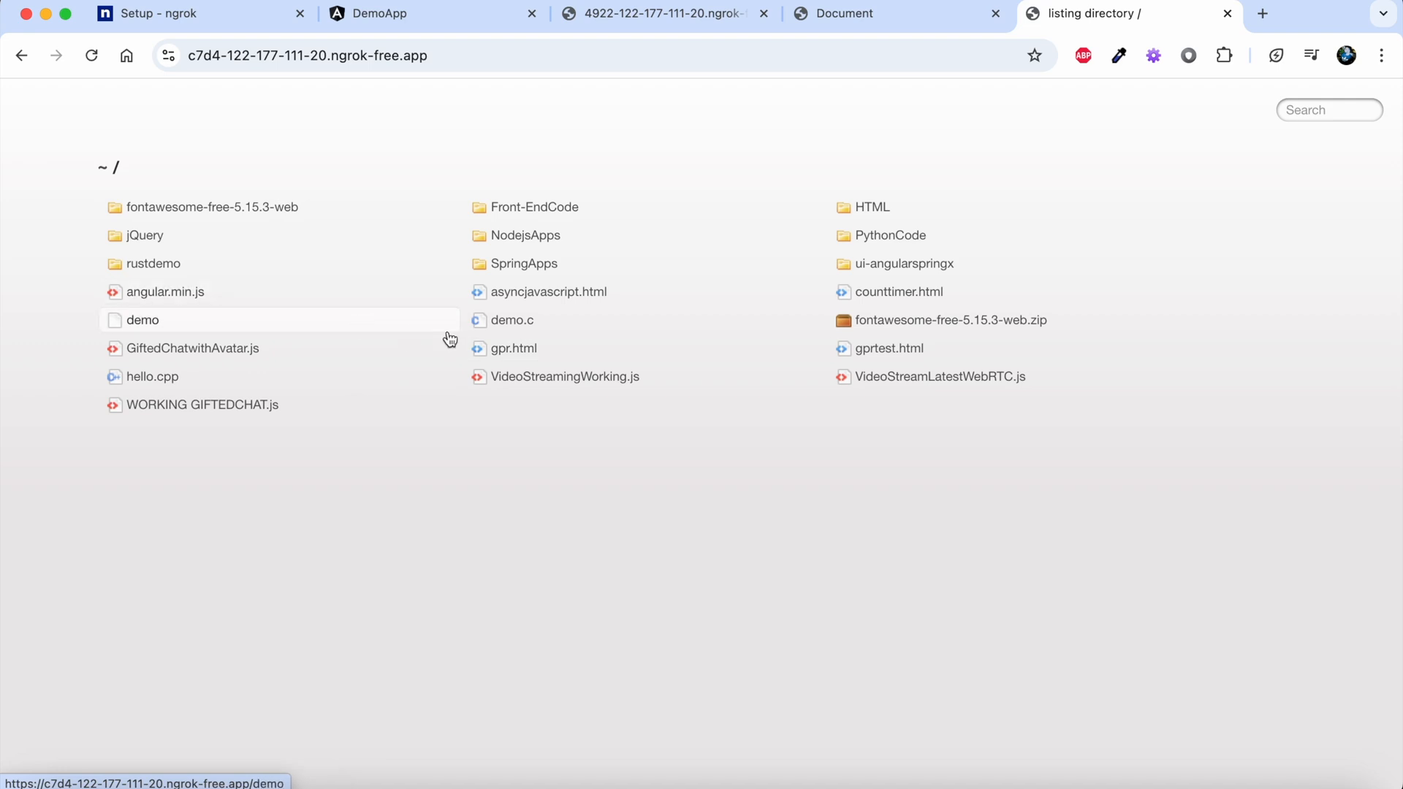
pyautogui.click(513, 349)
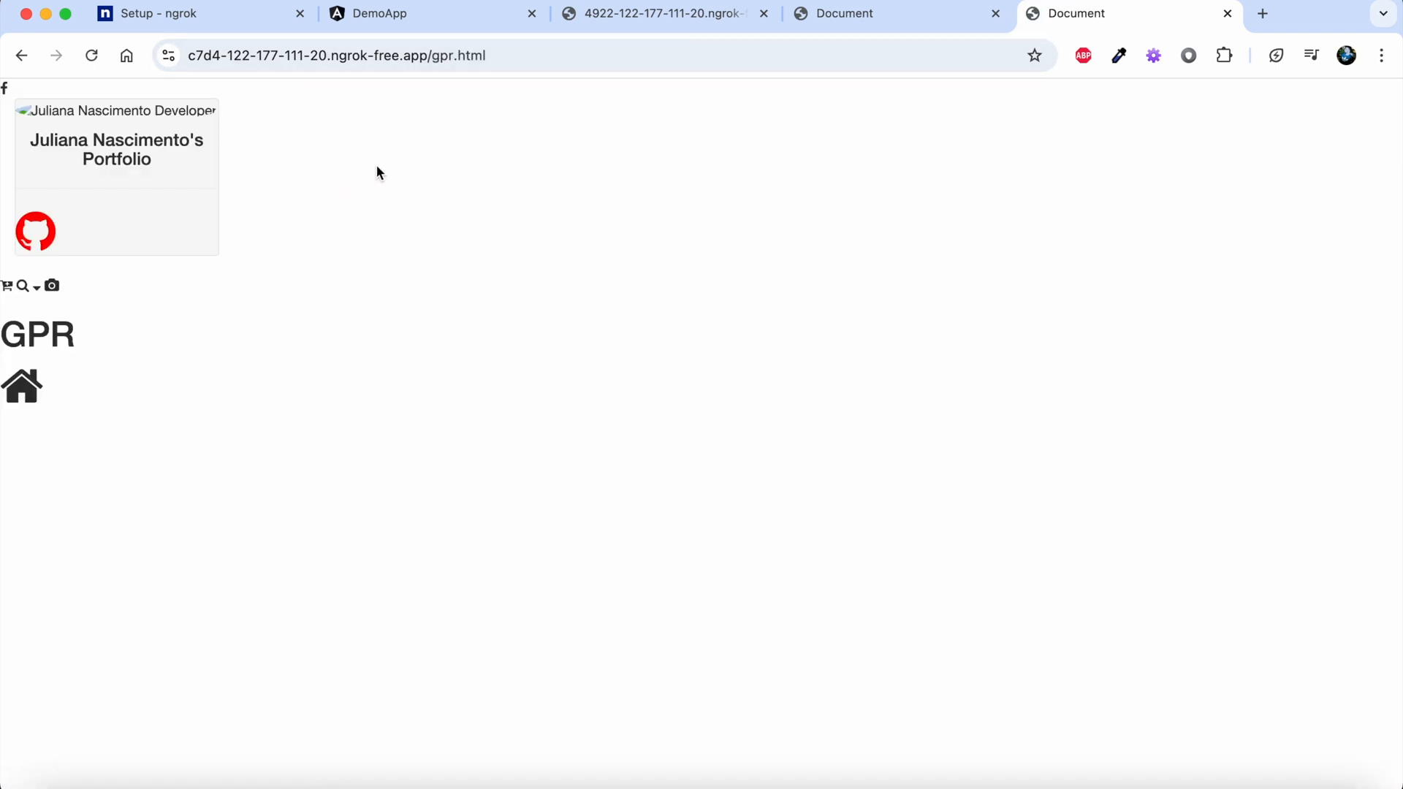
pyautogui.moveTo(406, 185)
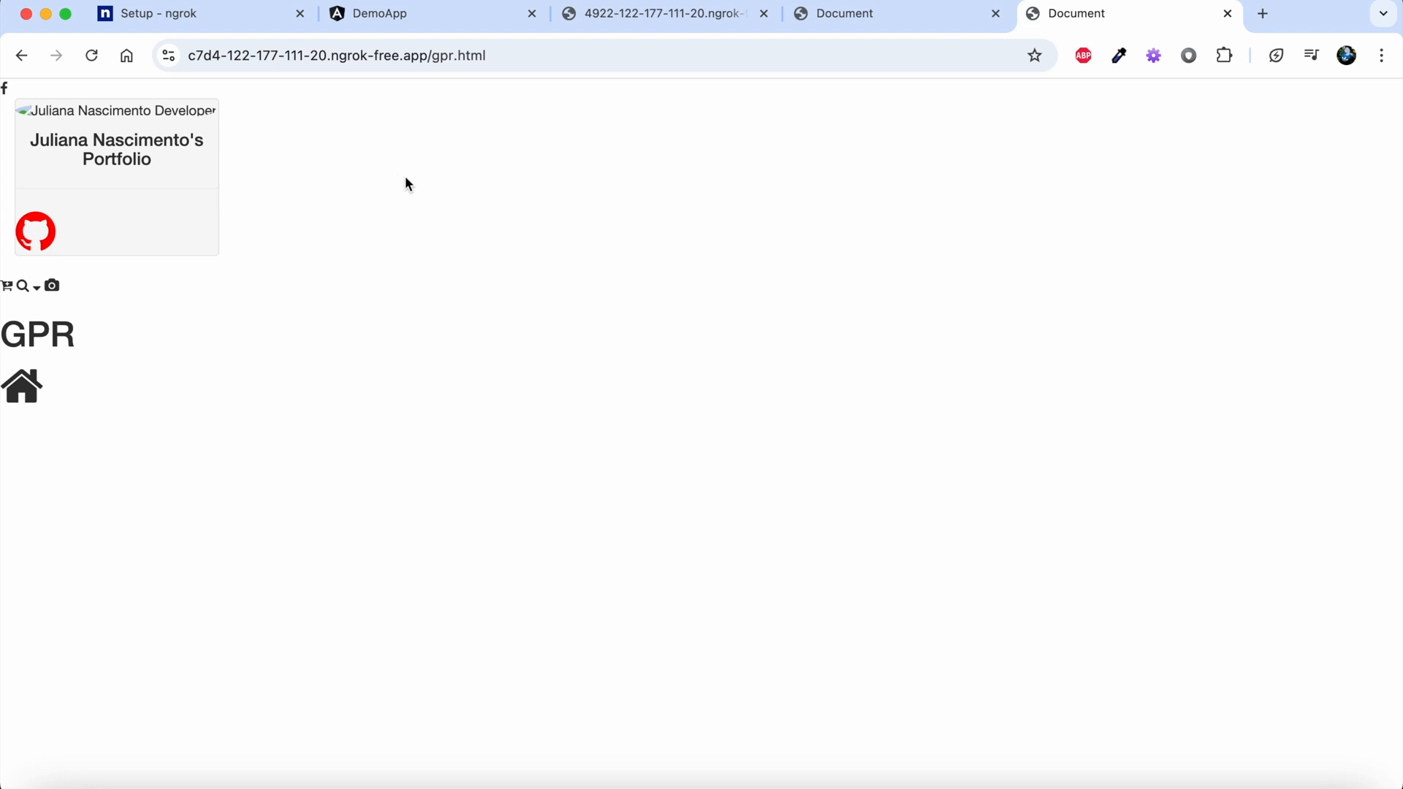
pyautogui.click(183, 13)
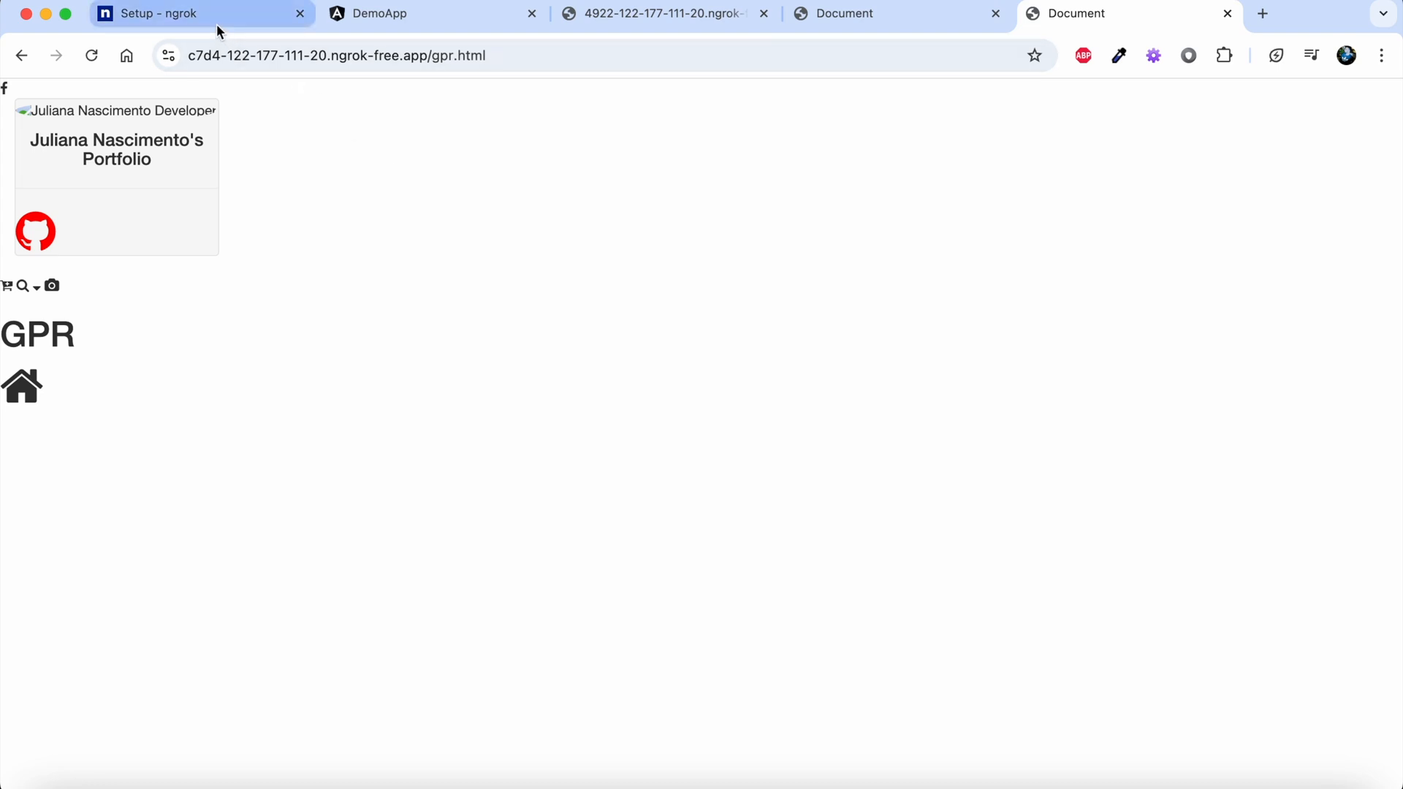
# Step: Return to the Setup - ngrok tab, view Your Authtoken, then go to Endpoints
pyautogui.click(168, 13)
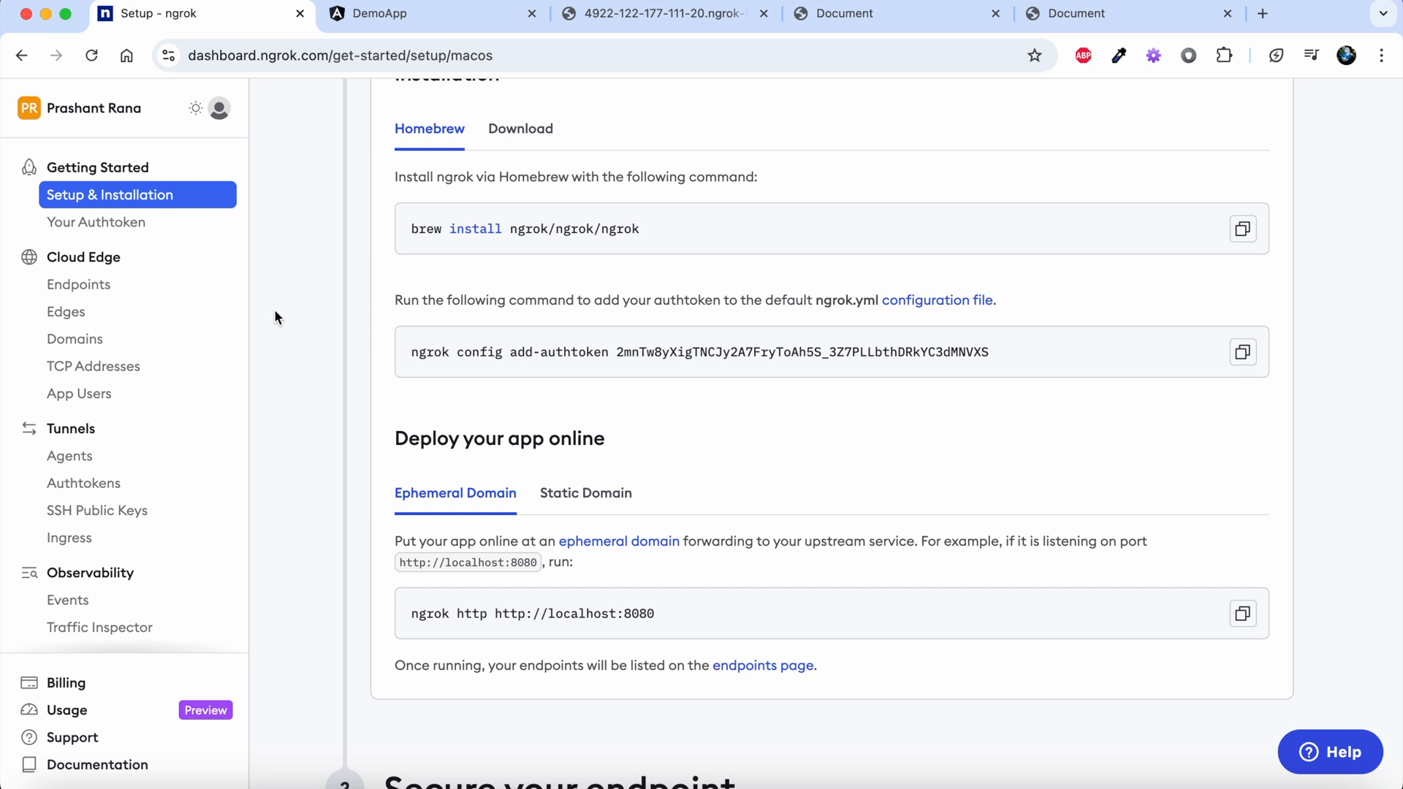
pyautogui.moveTo(180, 300)
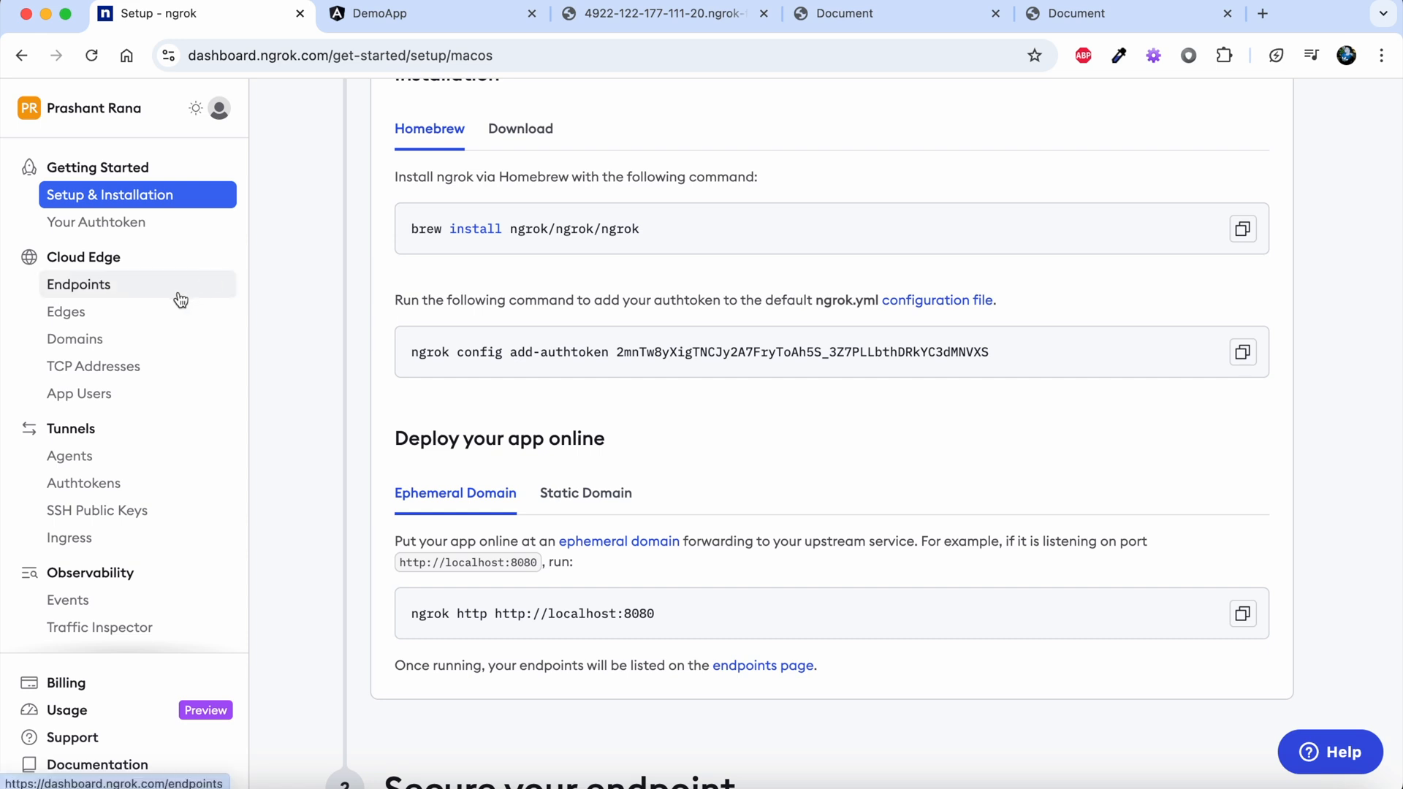
pyautogui.click(95, 222)
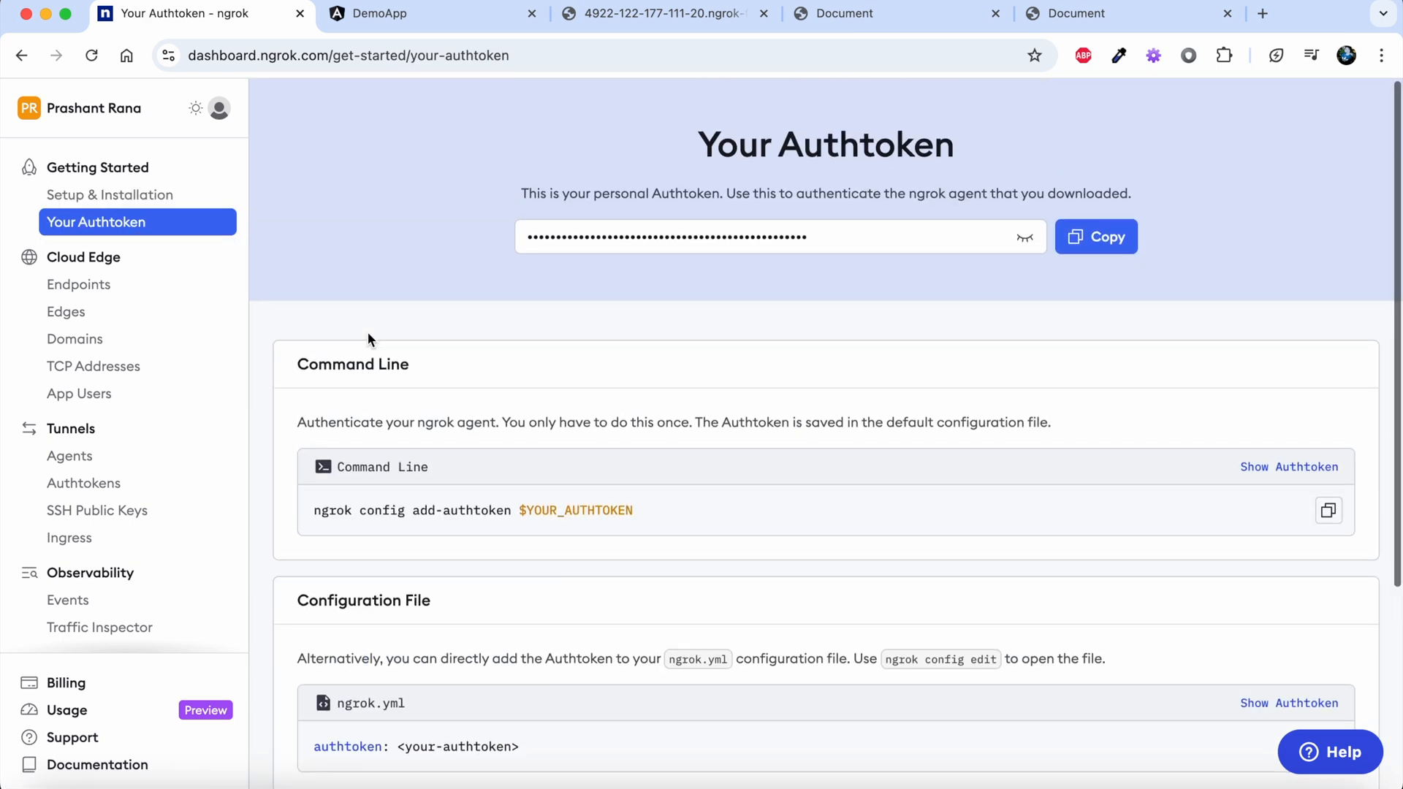
pyautogui.click(78, 284)
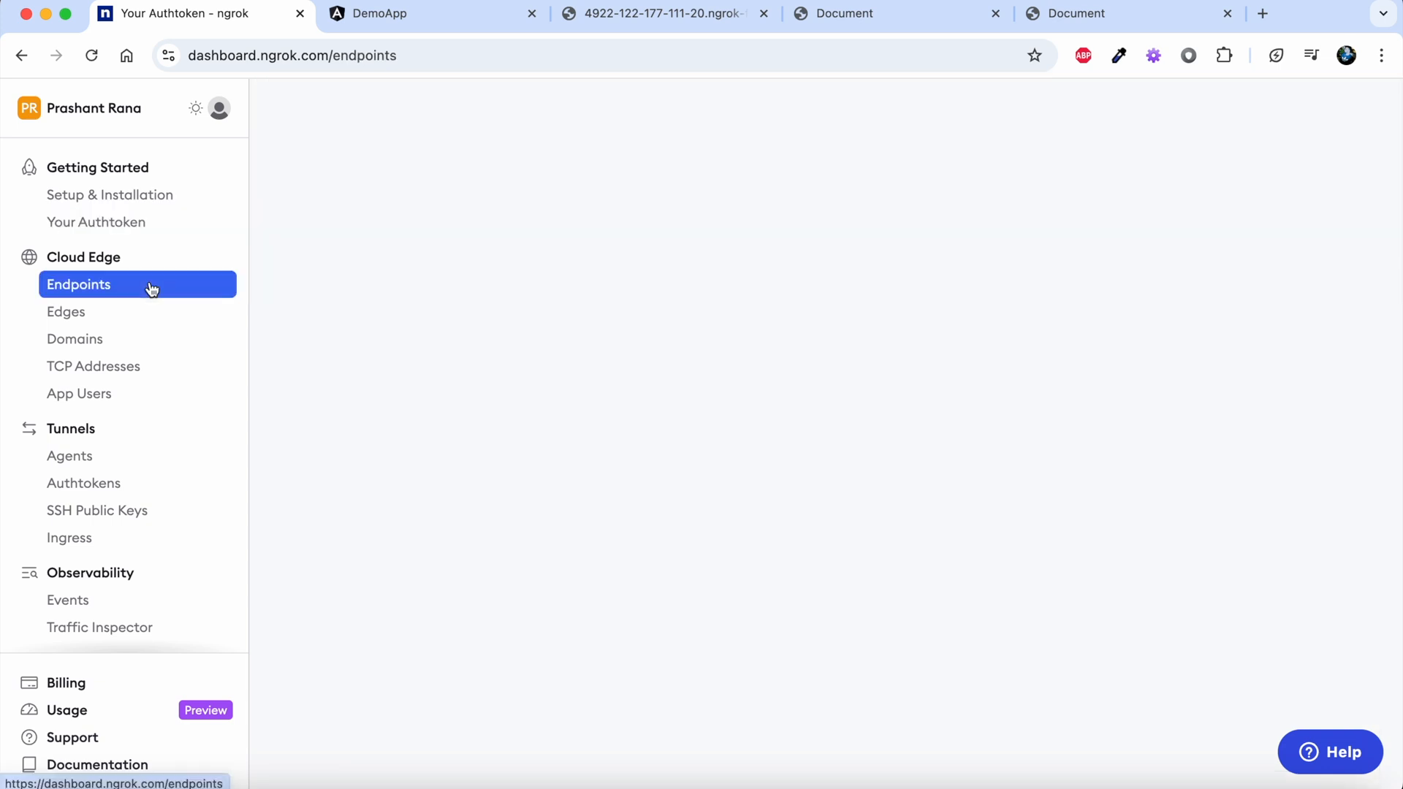
# Step: Review the Endpoints table listing both agent-initiated ngrok-free.app tunnel URLs
pyautogui.click(79, 284)
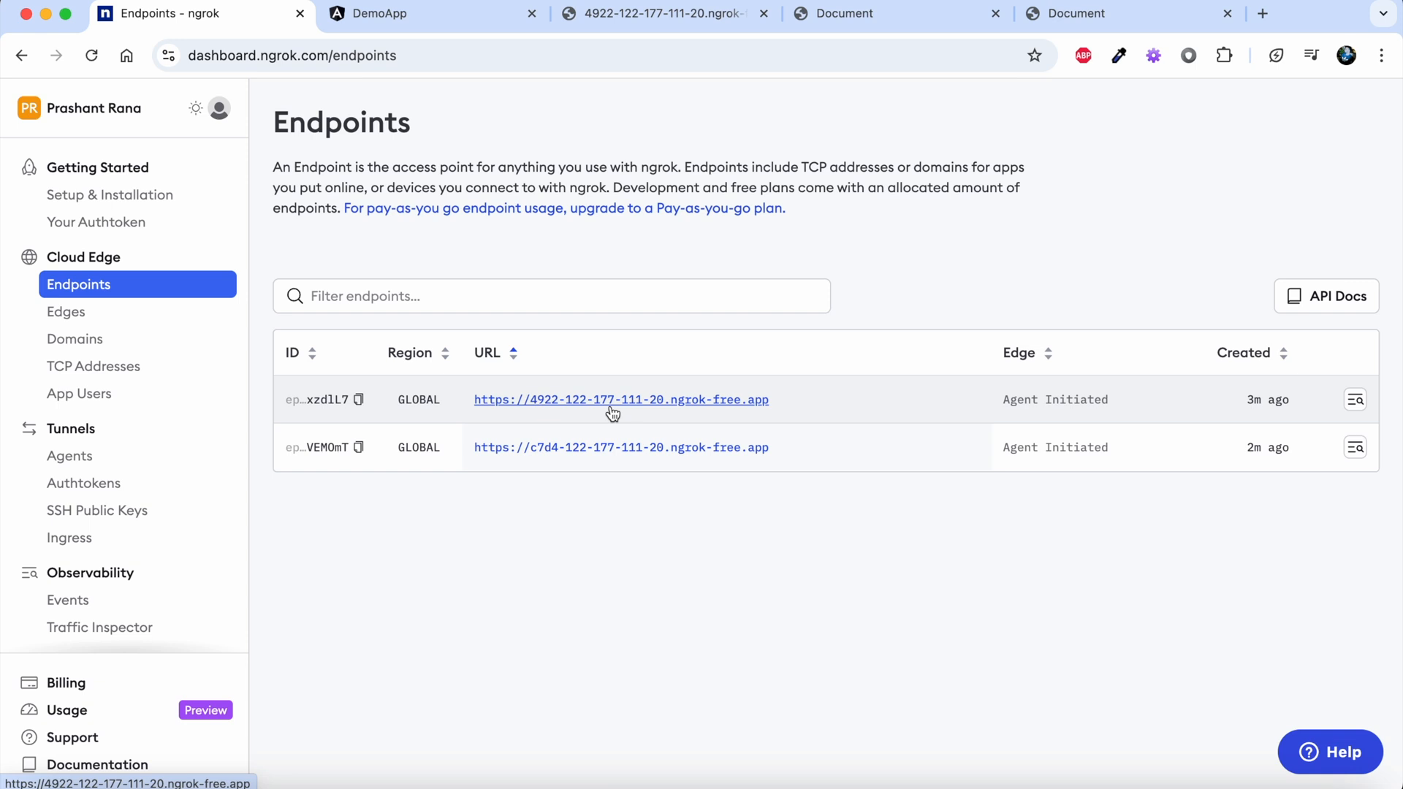
pyautogui.moveTo(1209, 416)
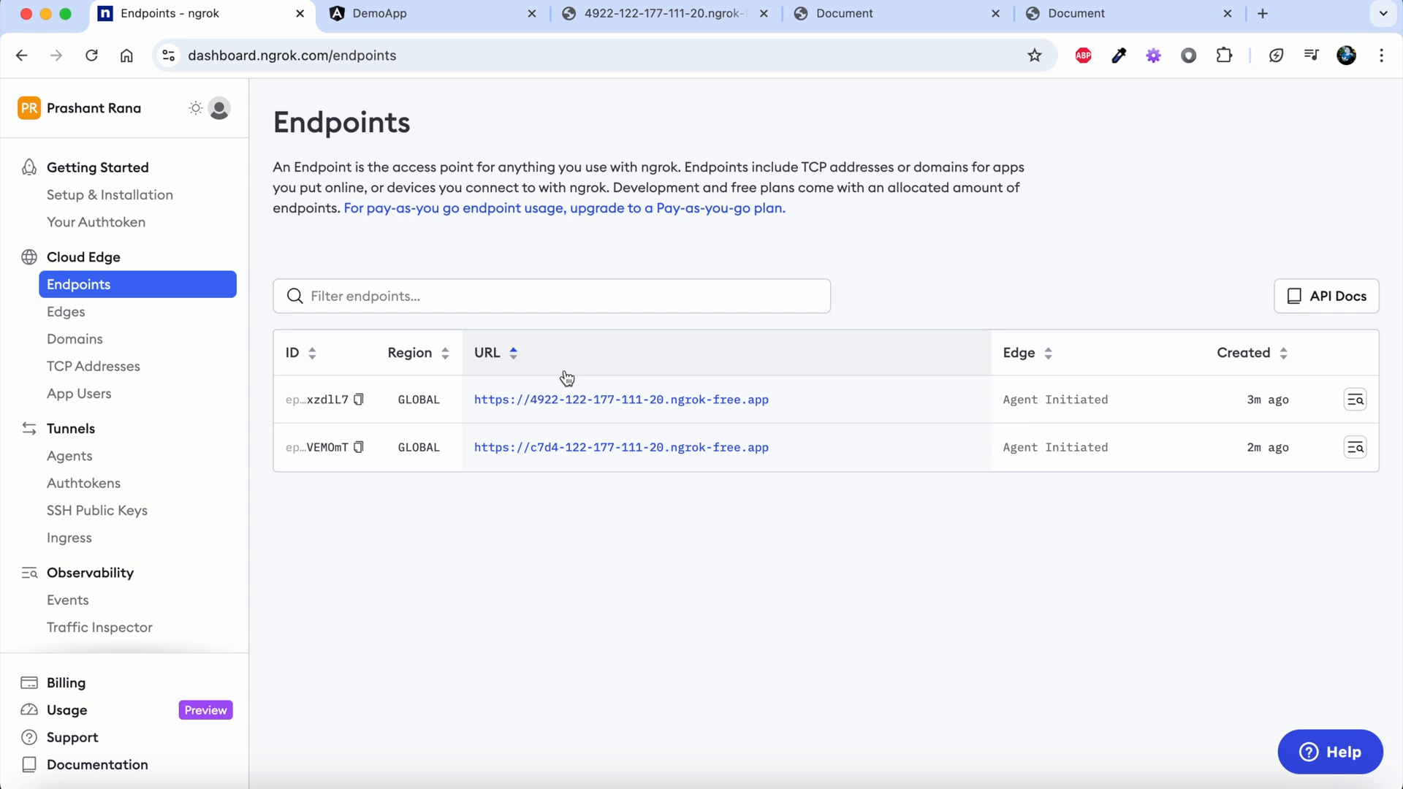
pyautogui.moveTo(1083, 719)
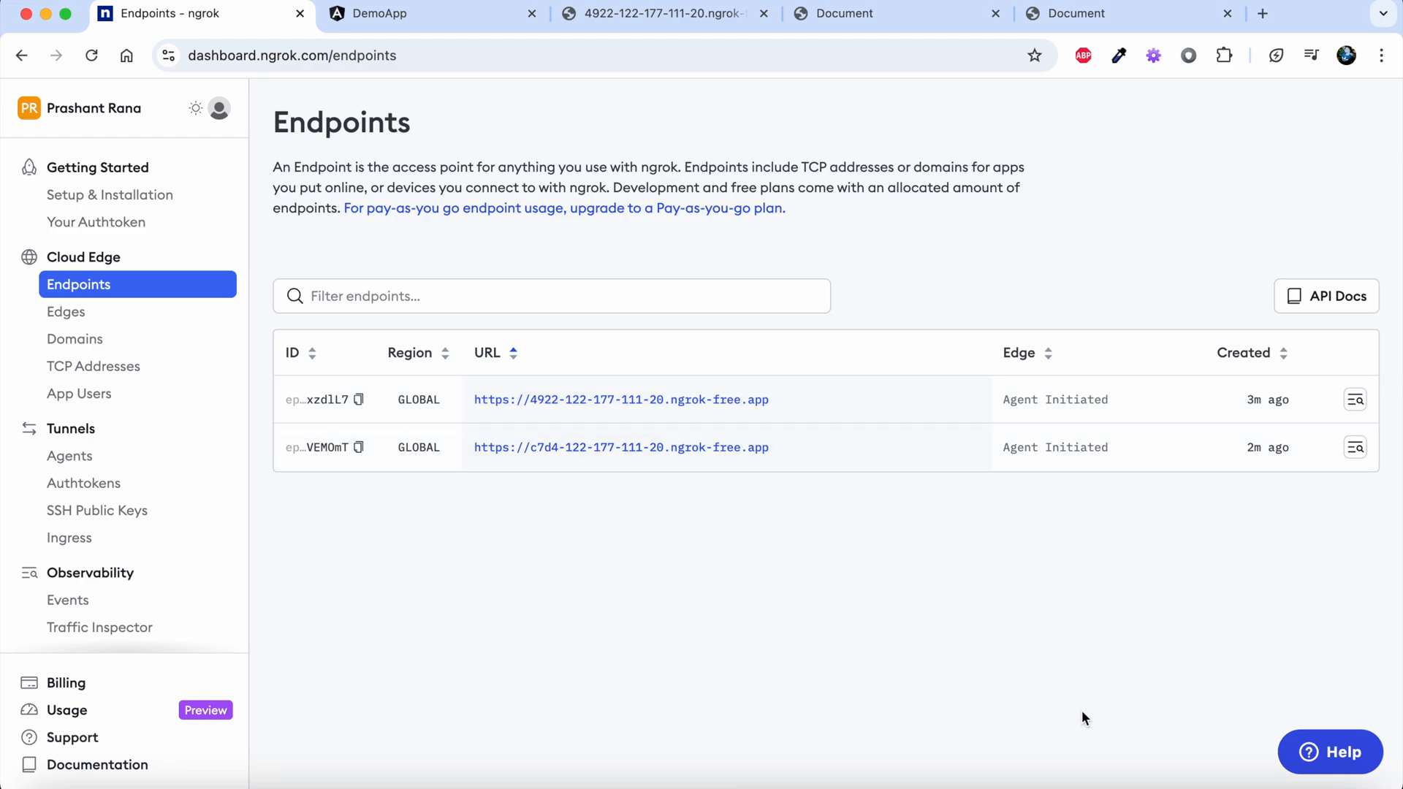